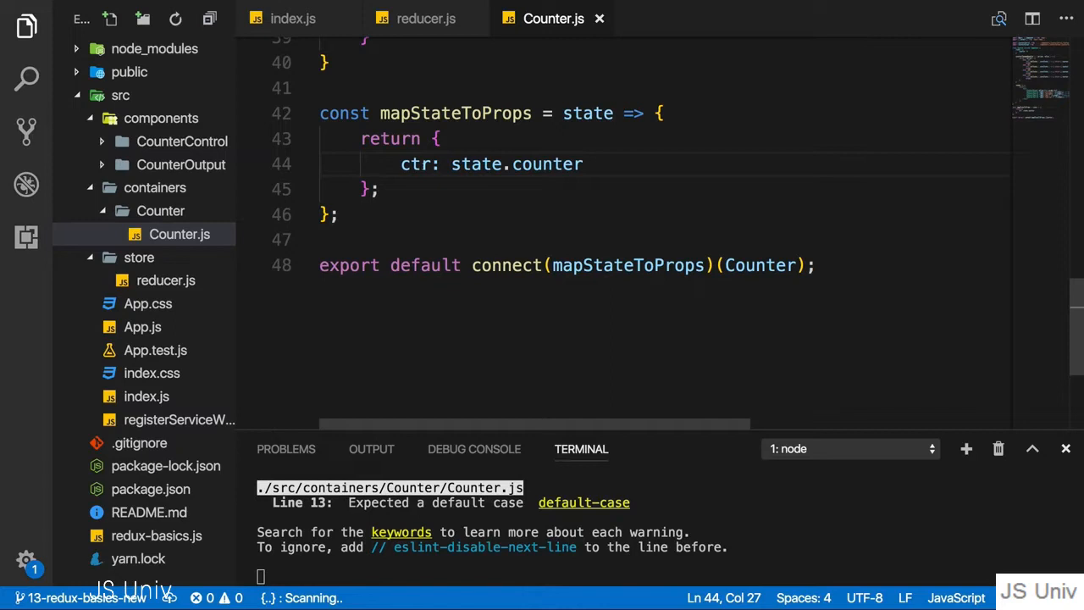
- Review mapStateToProps in Counter.js, open redux-basics.js for reference, then return to Counter.js
double_click(415, 164)
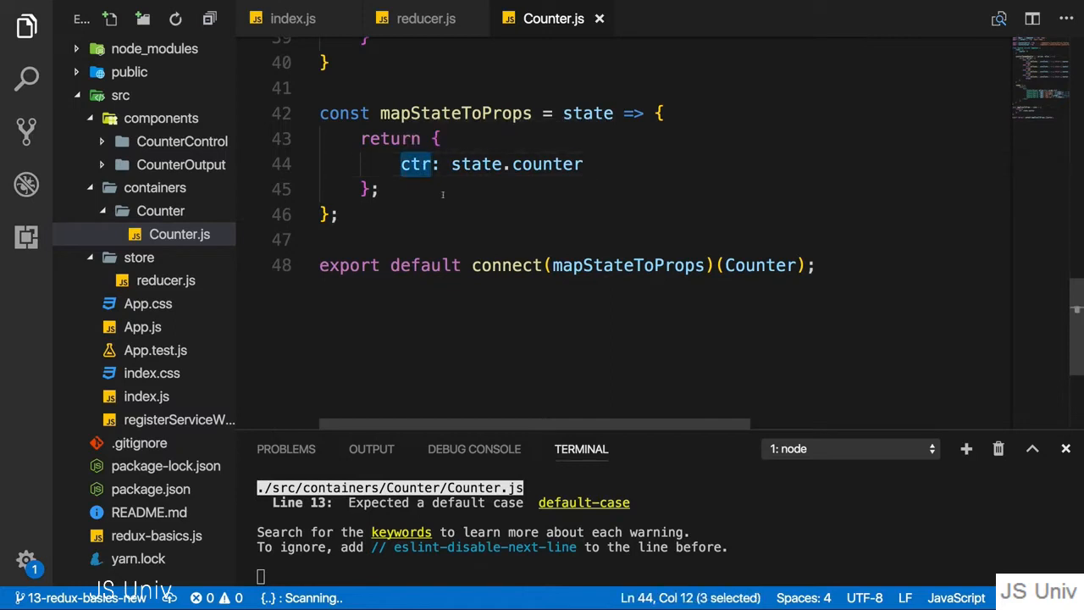
mouse_move(434, 217)
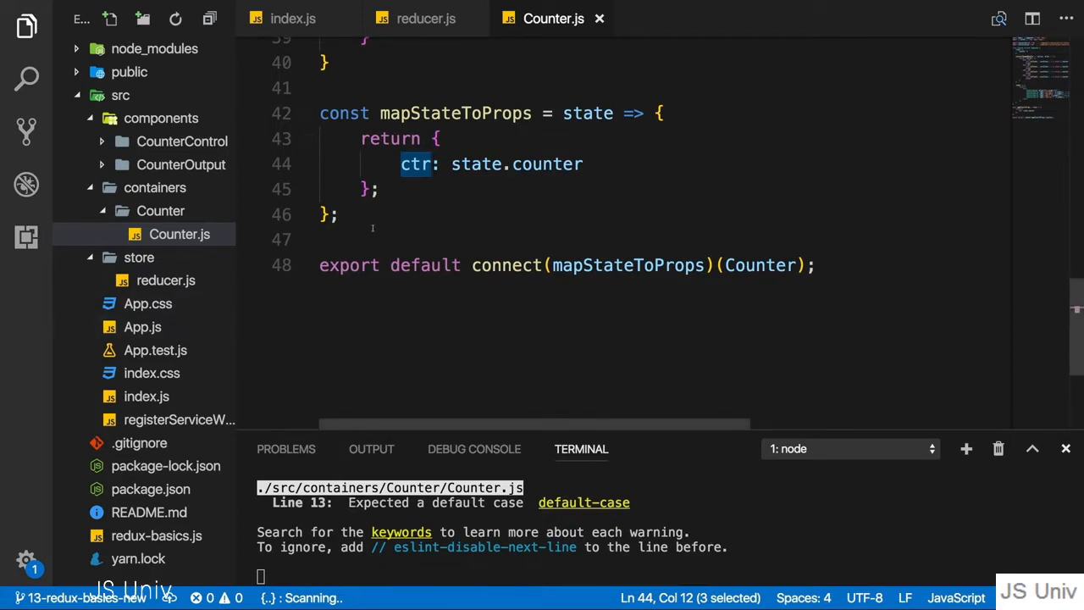
scroll(up, 3)
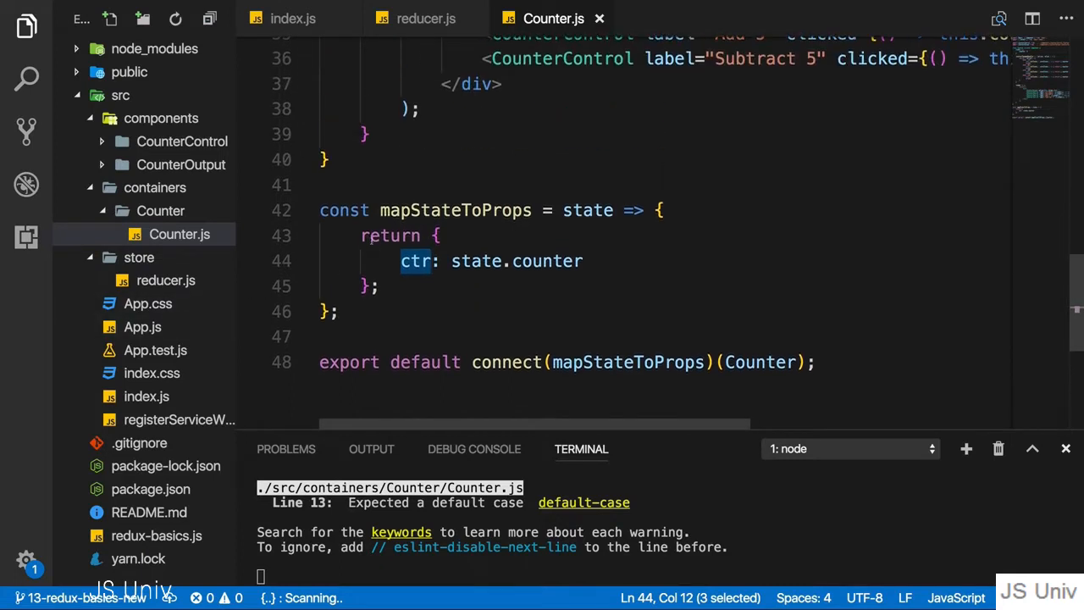
scroll(up, 3)
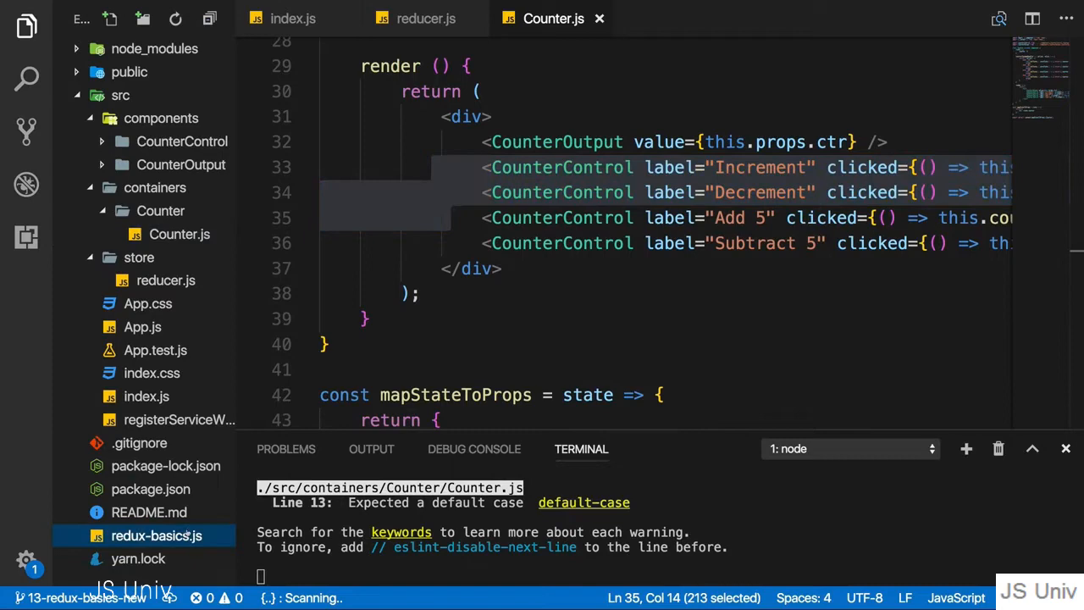
click(156, 536)
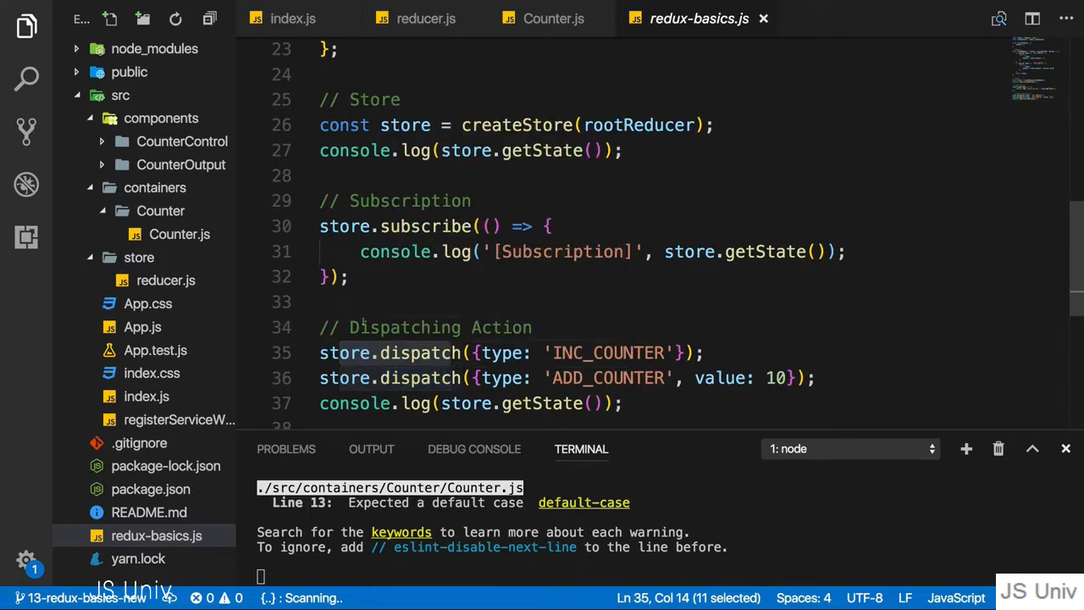
click(553, 18)
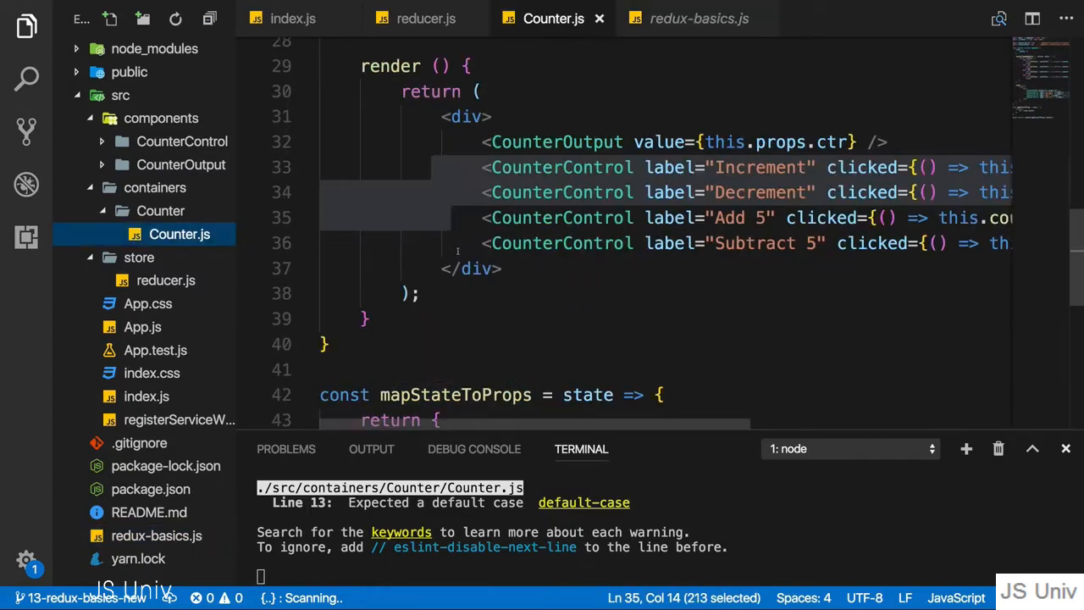
scroll(down, 3)
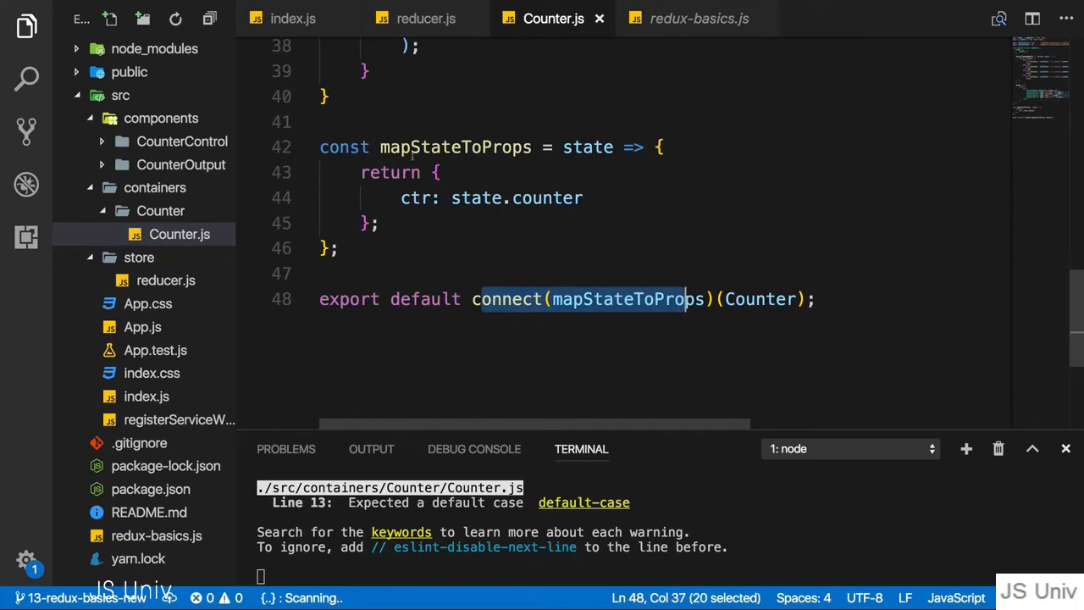
mouse_move(587, 146)
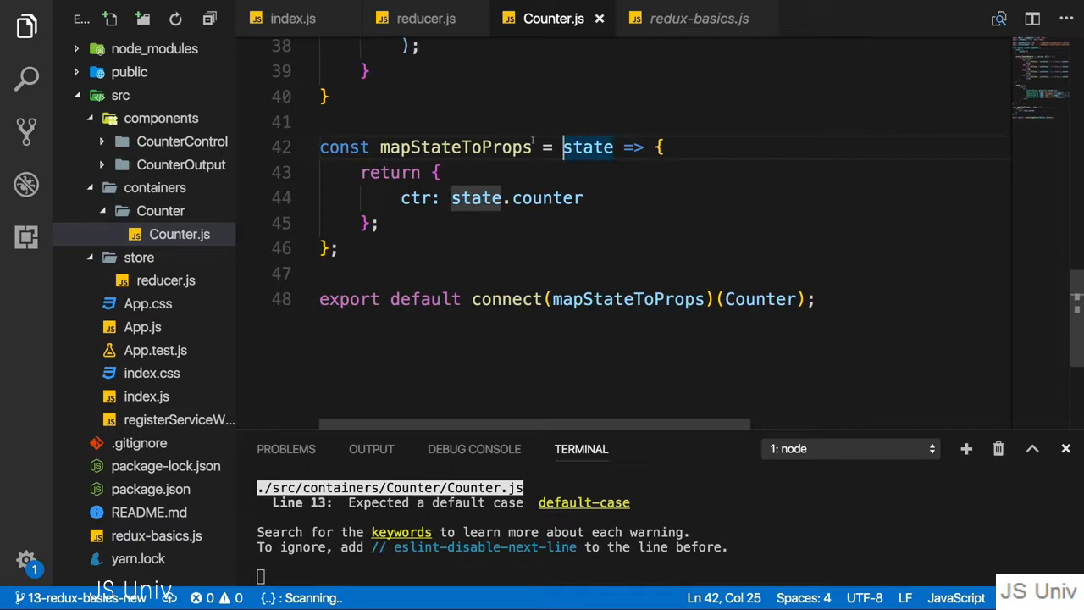
mouse_move(398, 252)
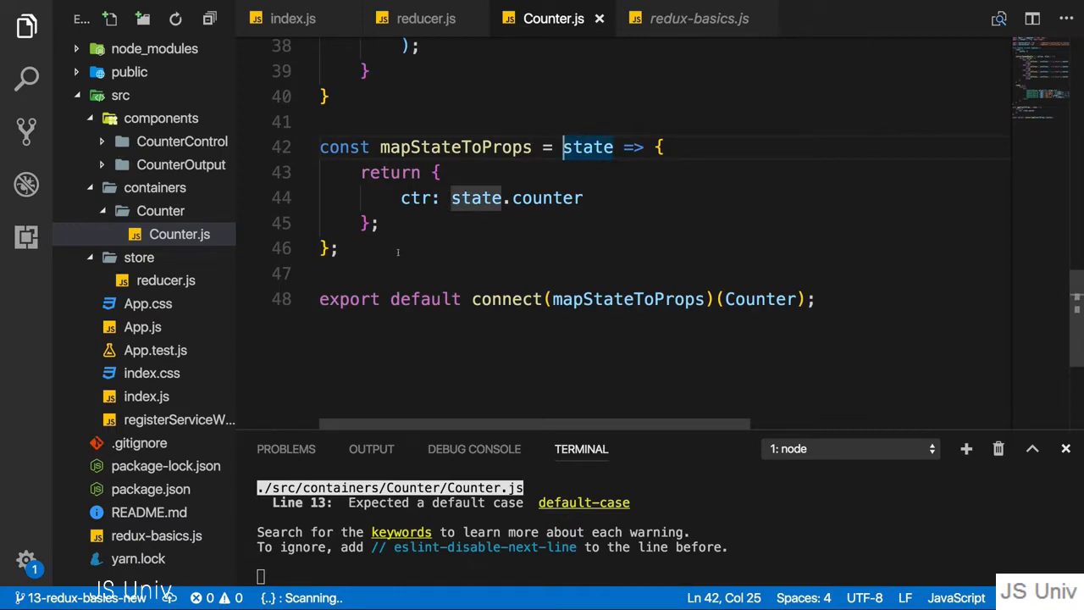
- Add an empty `const mapDispatchToProps = dispatch => { }` function above the export line
key(Enter)
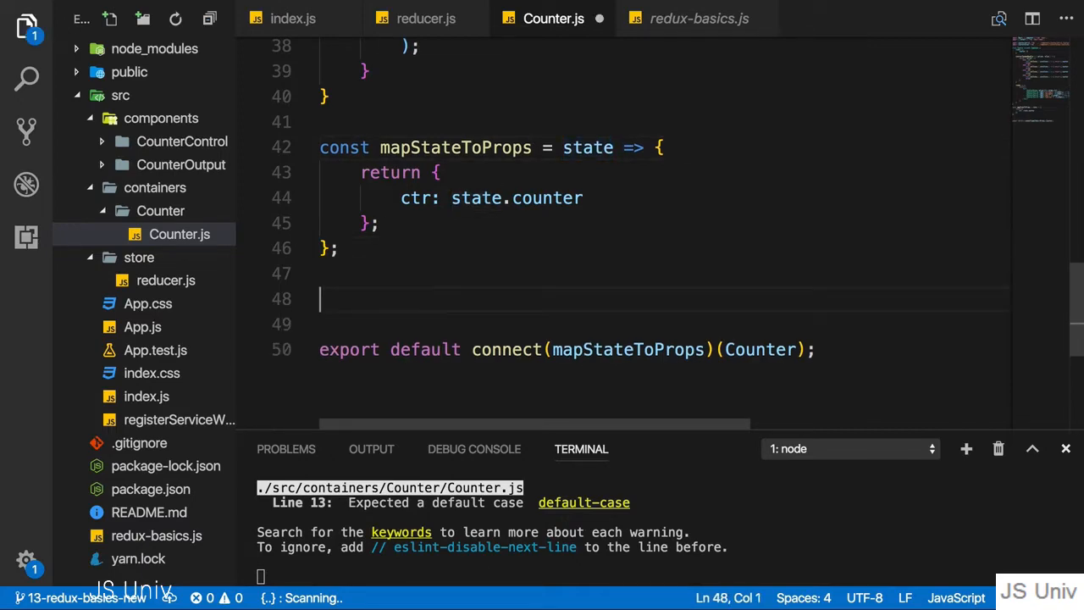
text(const)
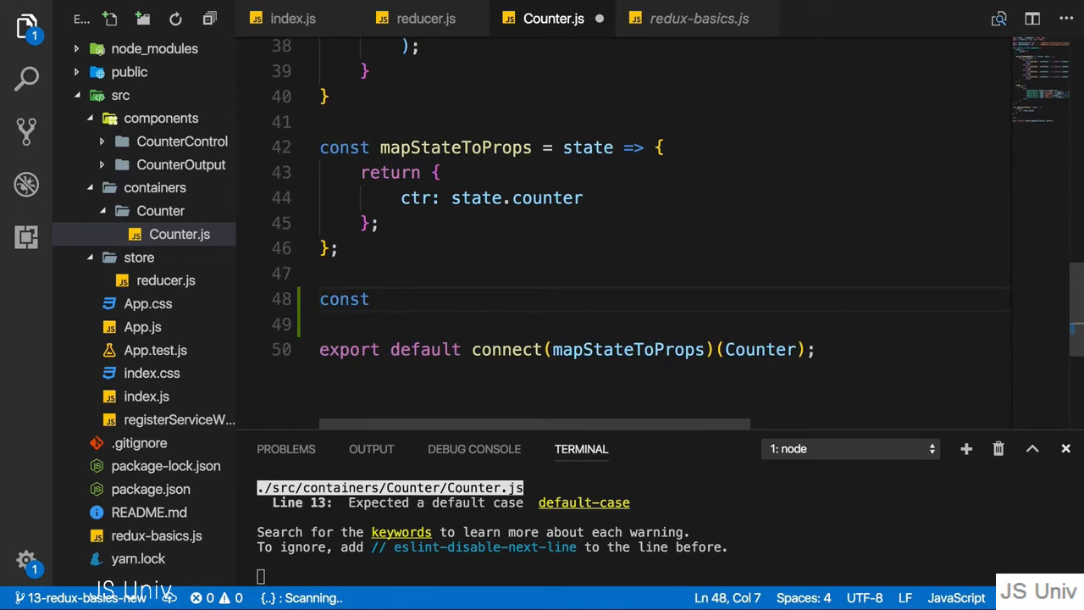
text(mapDis)
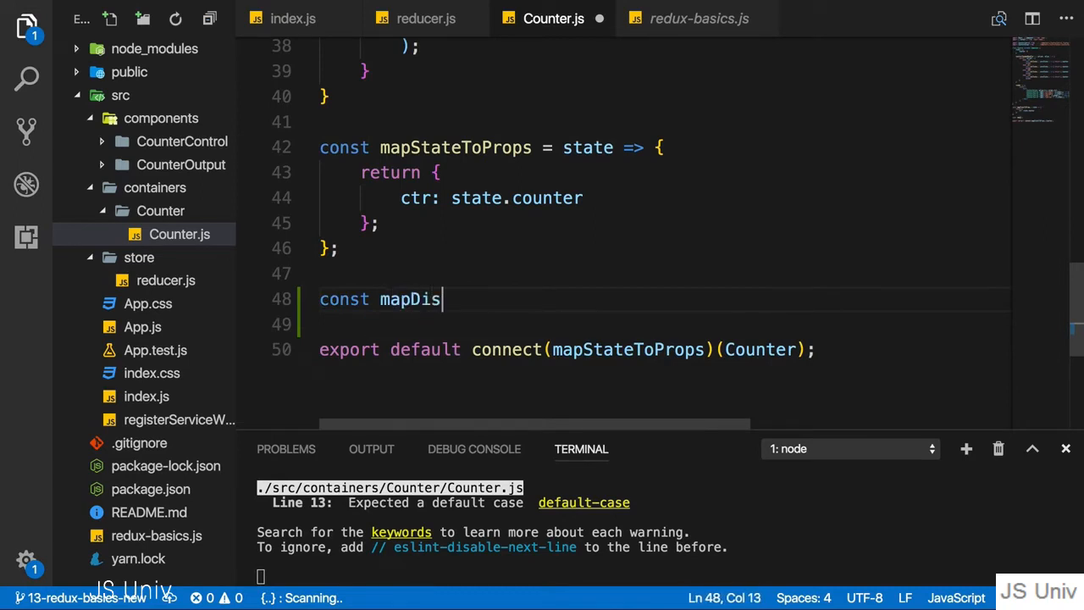
text(patchToProps)
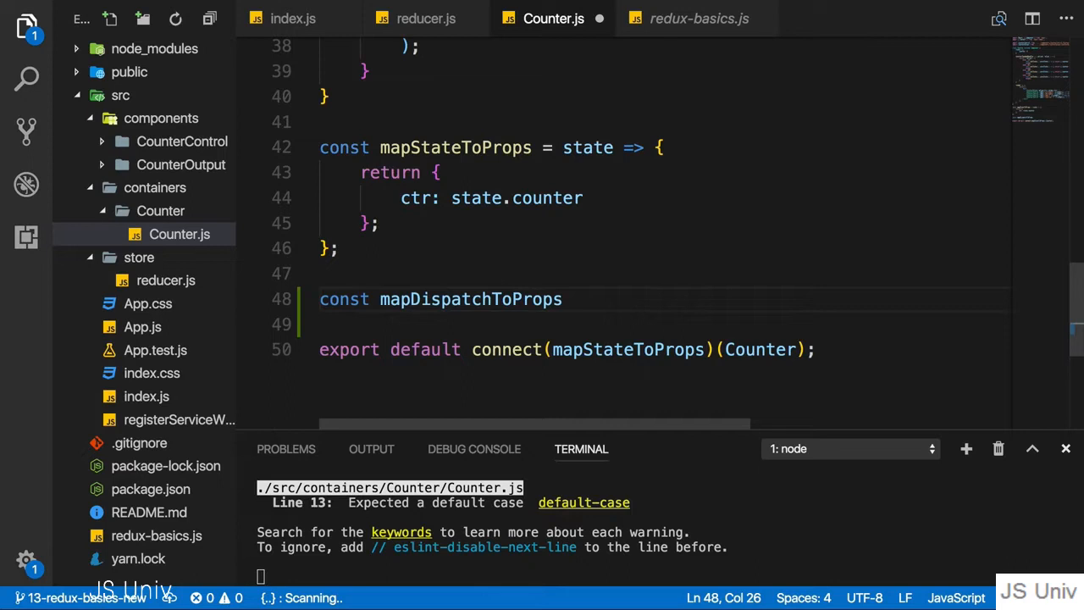
text(=)
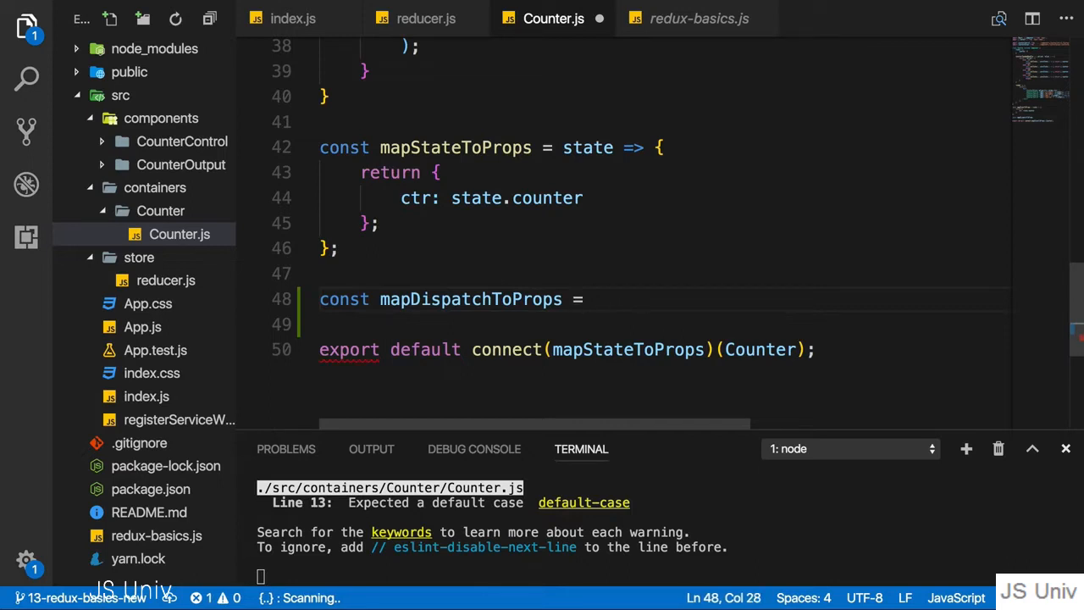
text(d)
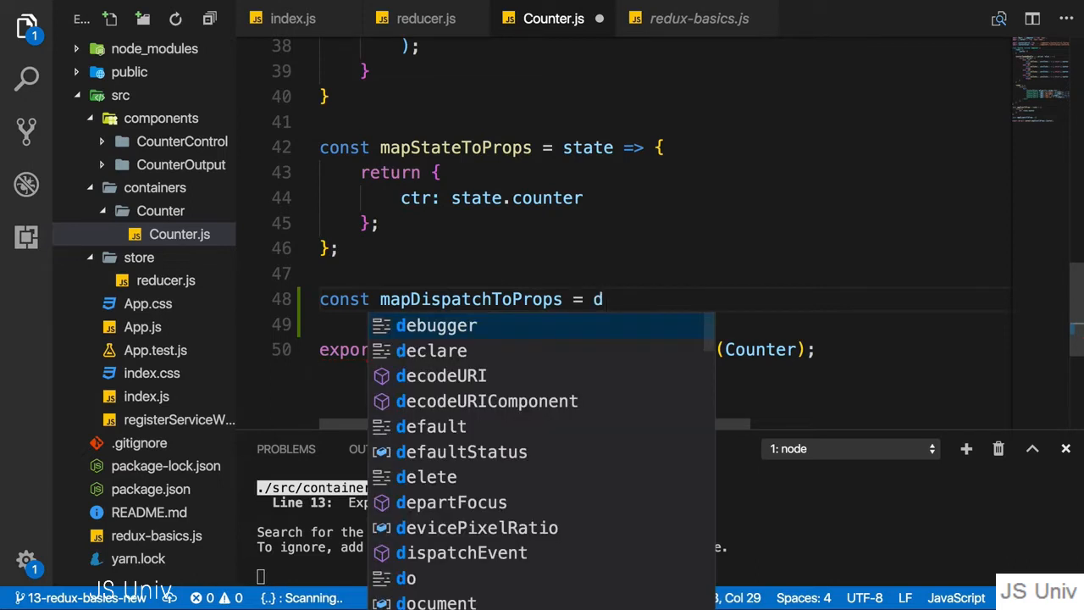
text(ispatch =>)
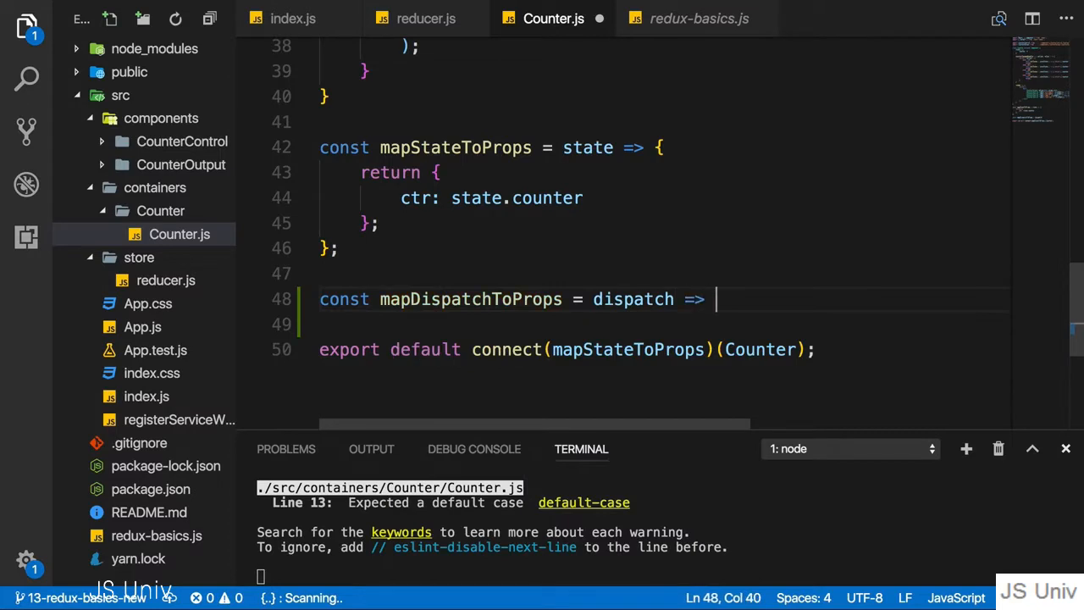
text({)
text(};)
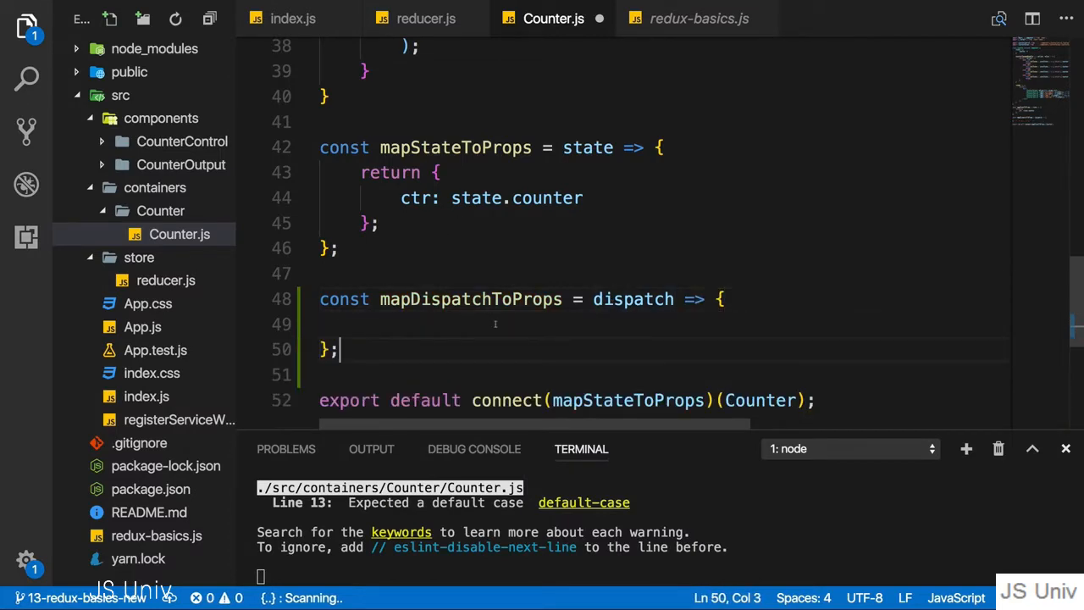
- Check redux-basics.js, then type `return { }` inside mapDispatchToProps in Counter.js
click(699, 19)
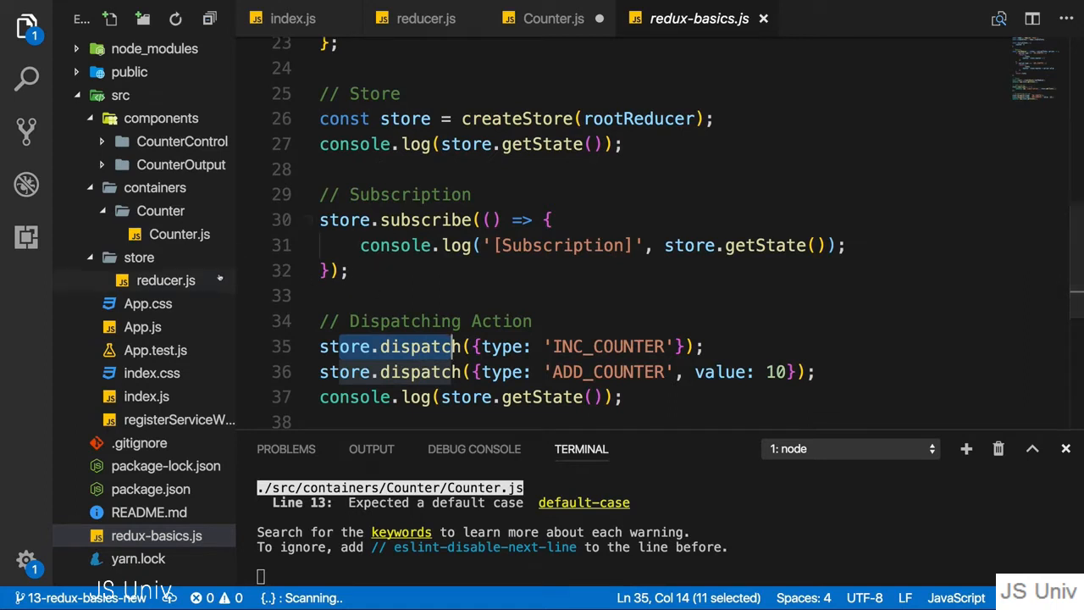
click(554, 19)
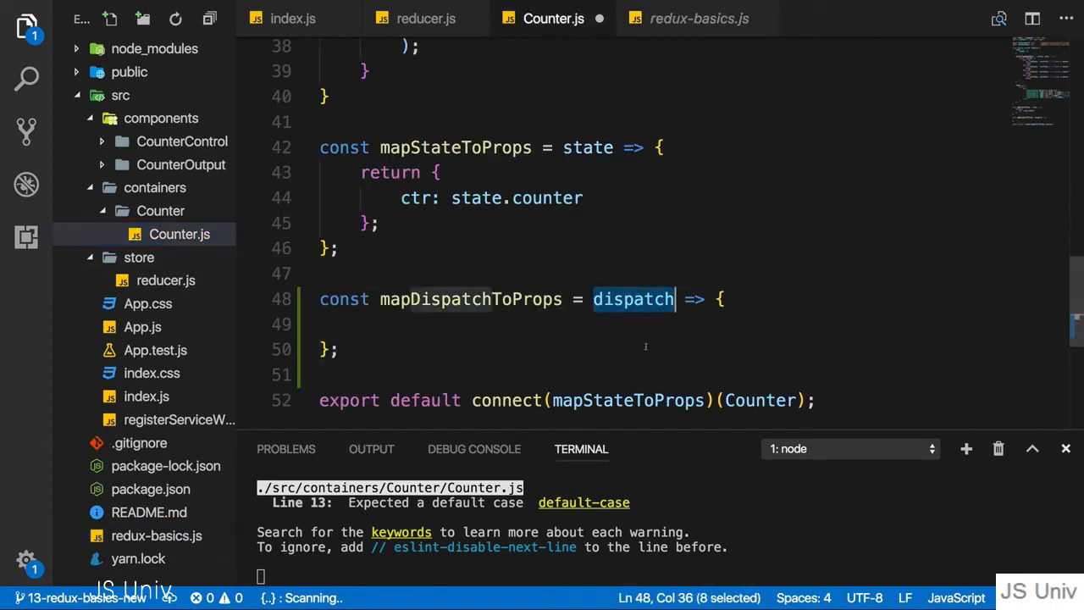
click(338, 324)
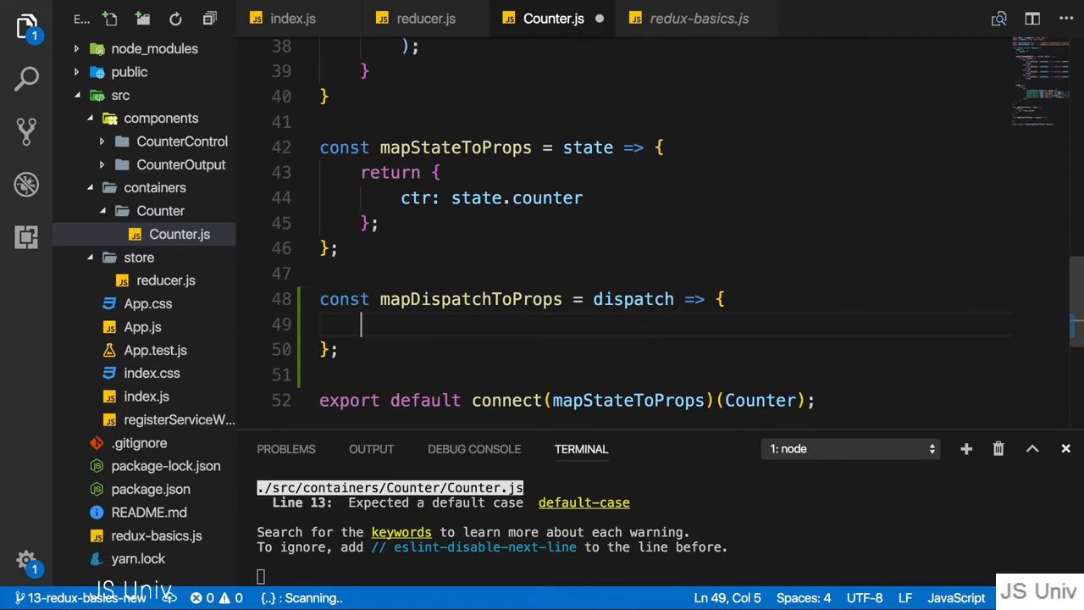
text(return)
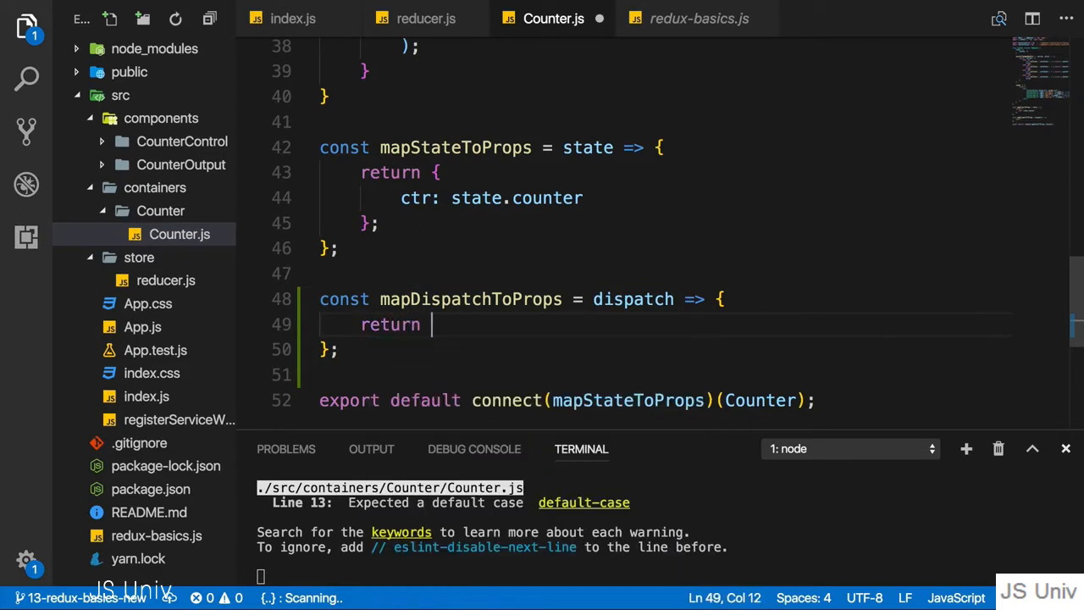
text({)
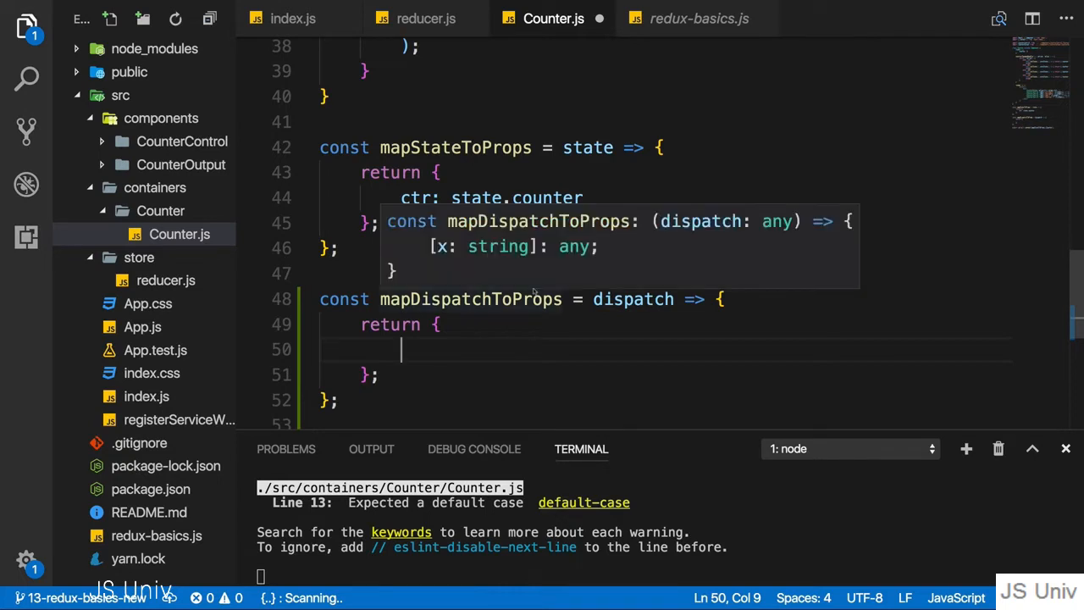
- Add an onIncrementCounter property whose arrow function calls dispatch() with no action
text(onIncr)
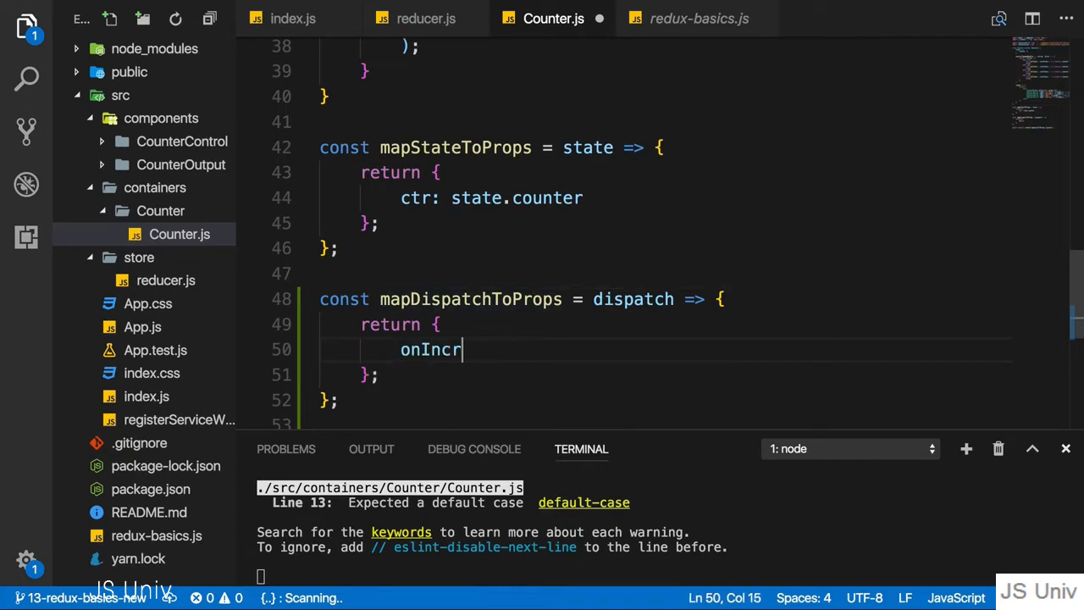
text(ementCounter:)
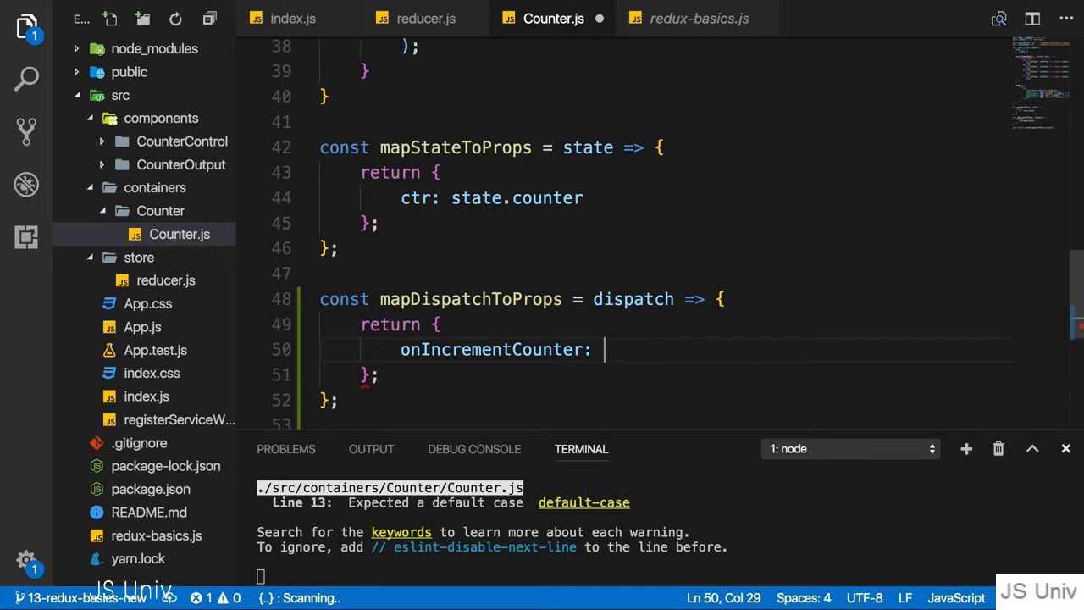
text(() =>)
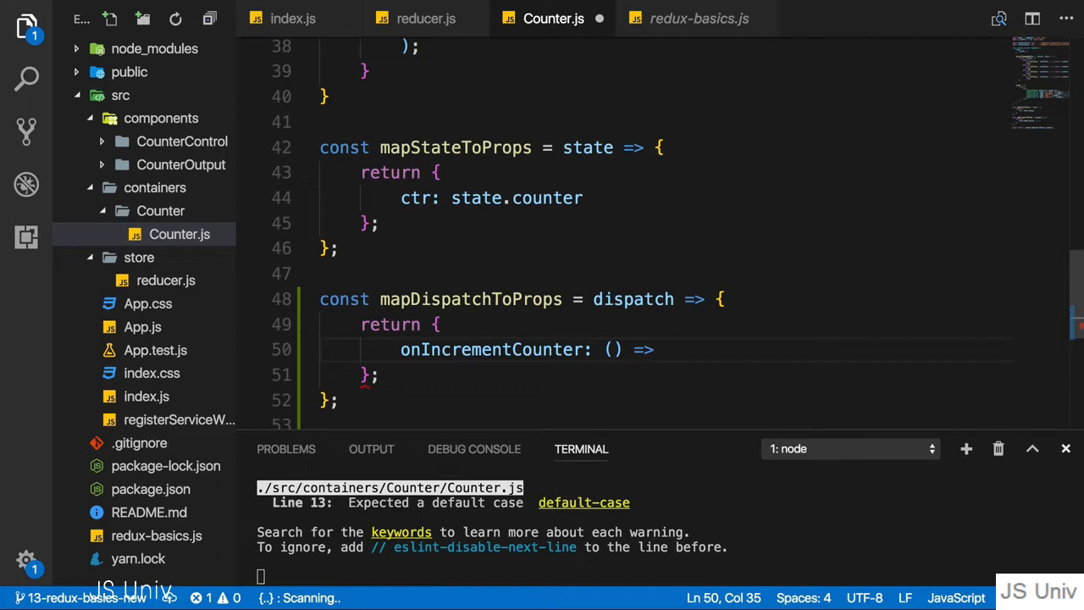
text(dispatch()
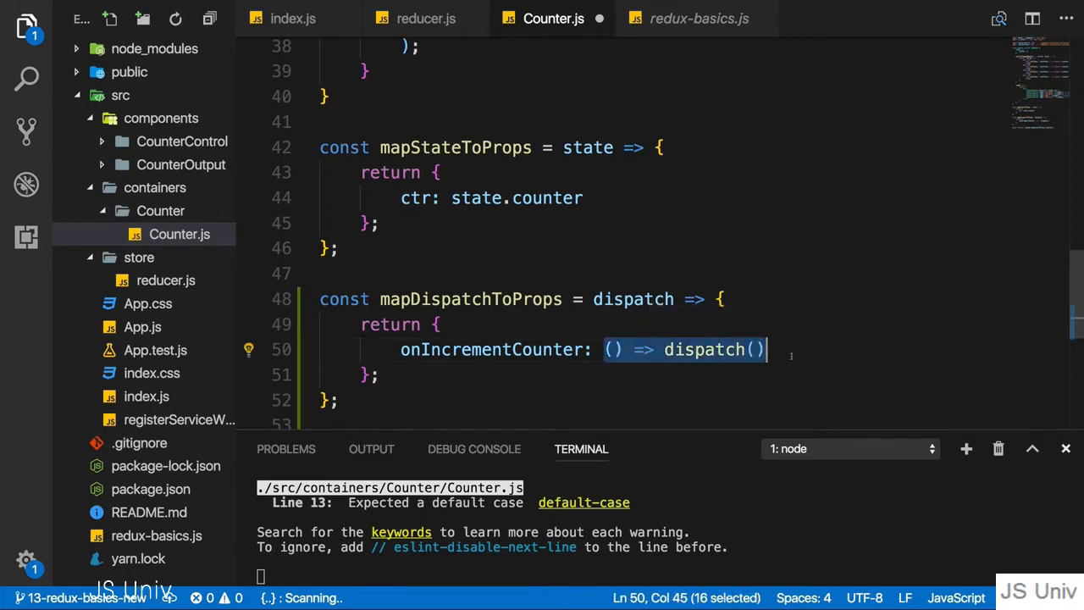
double_click(491, 349)
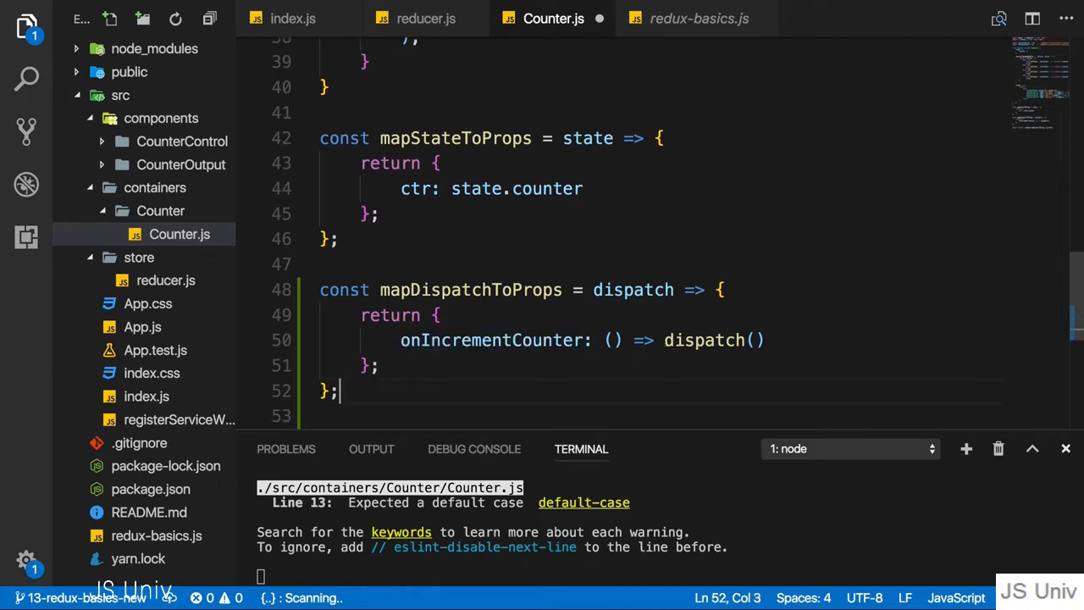
- Pass the action object {type: 'INCREMENT'} to dispatch inside onIncrementCounter
double_click(703, 339)
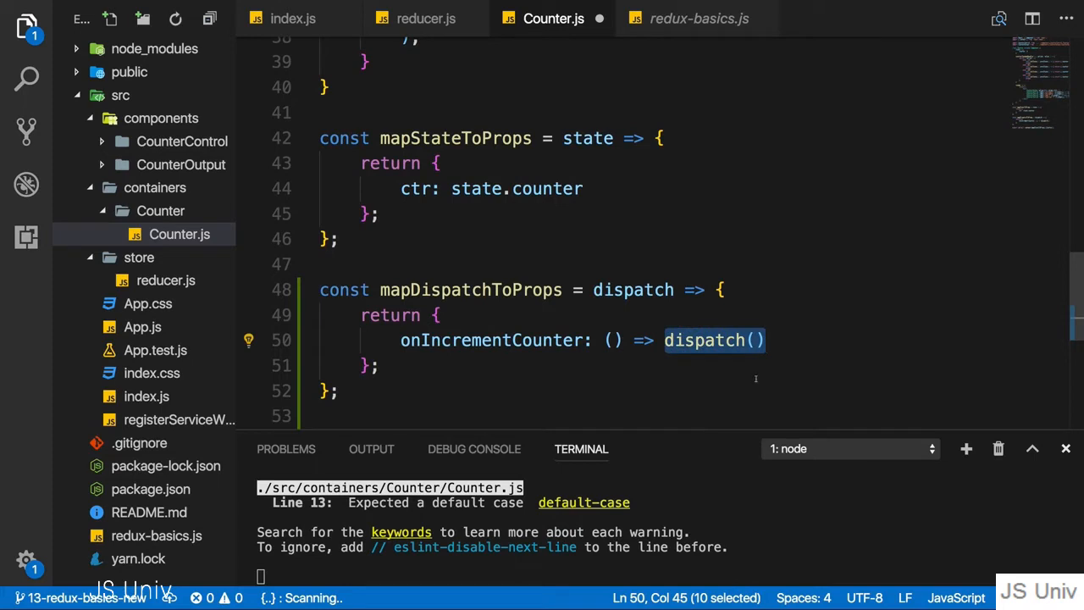
text({)
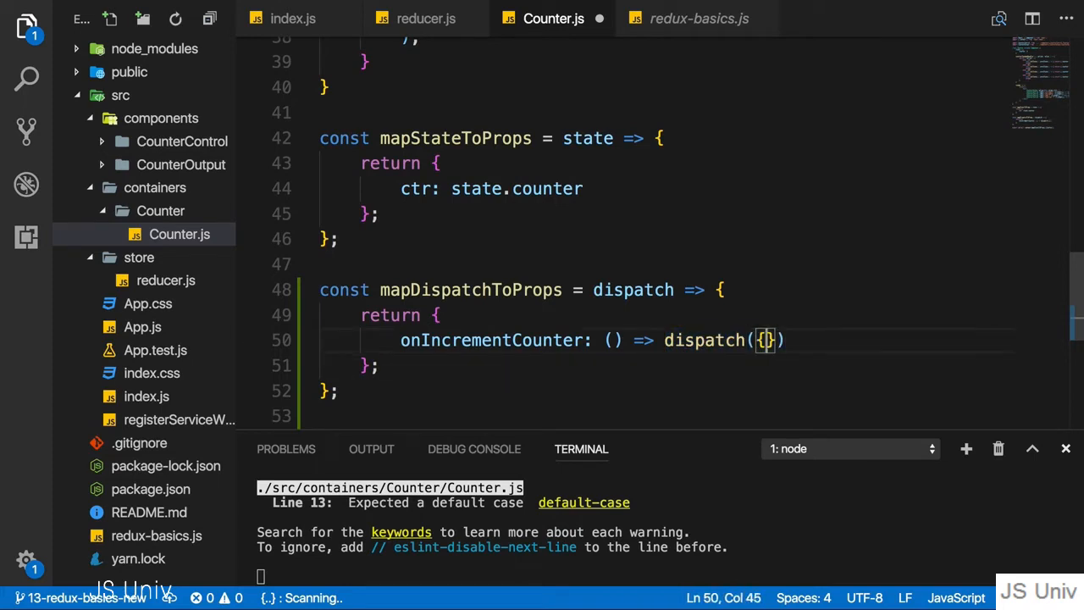
text(type:)
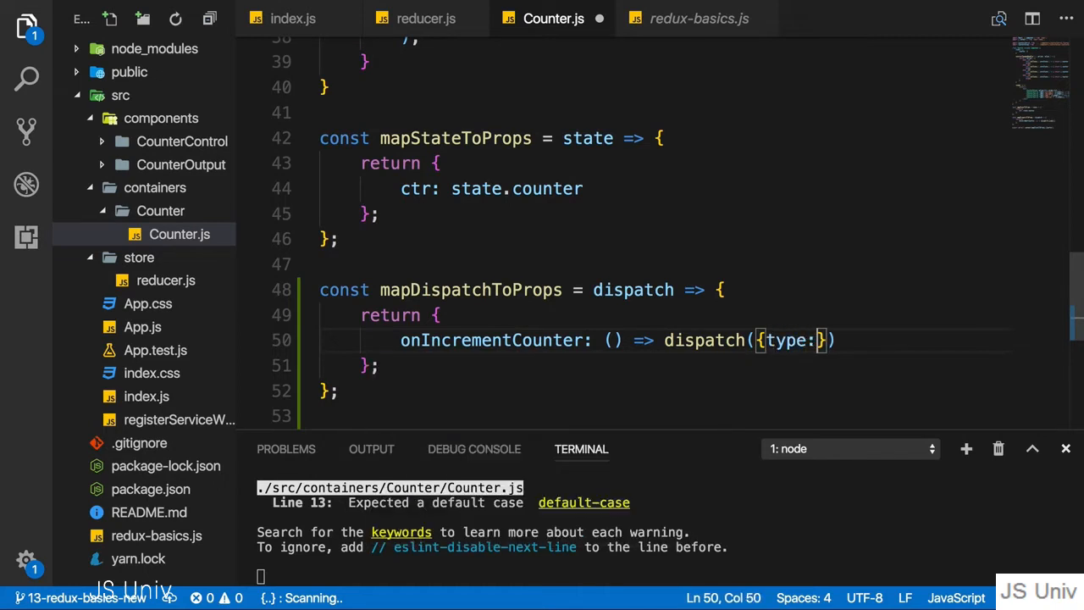
text('INCRE)
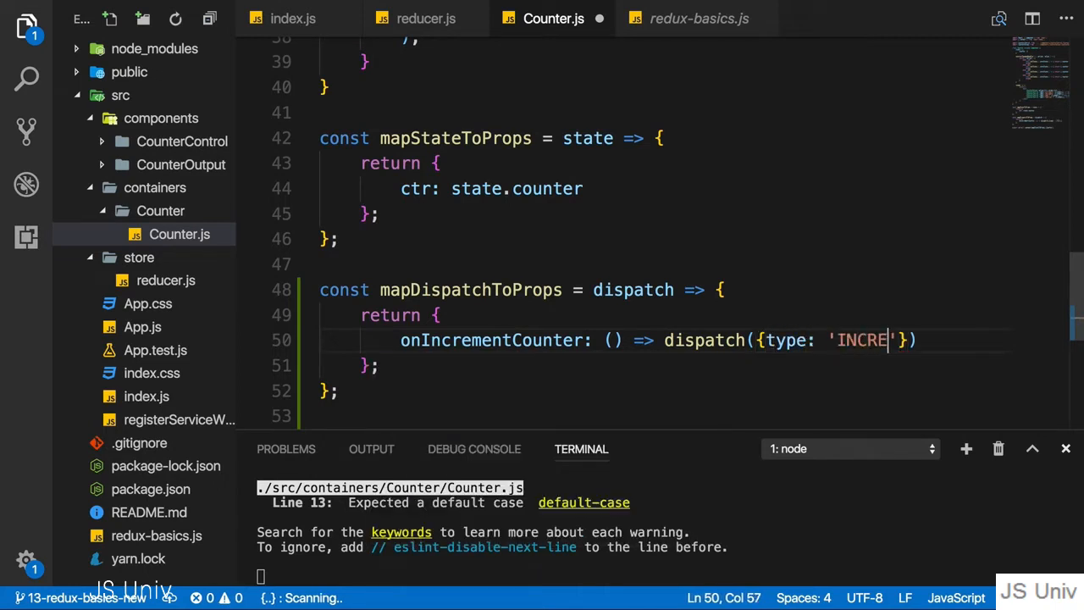
text(MENT)
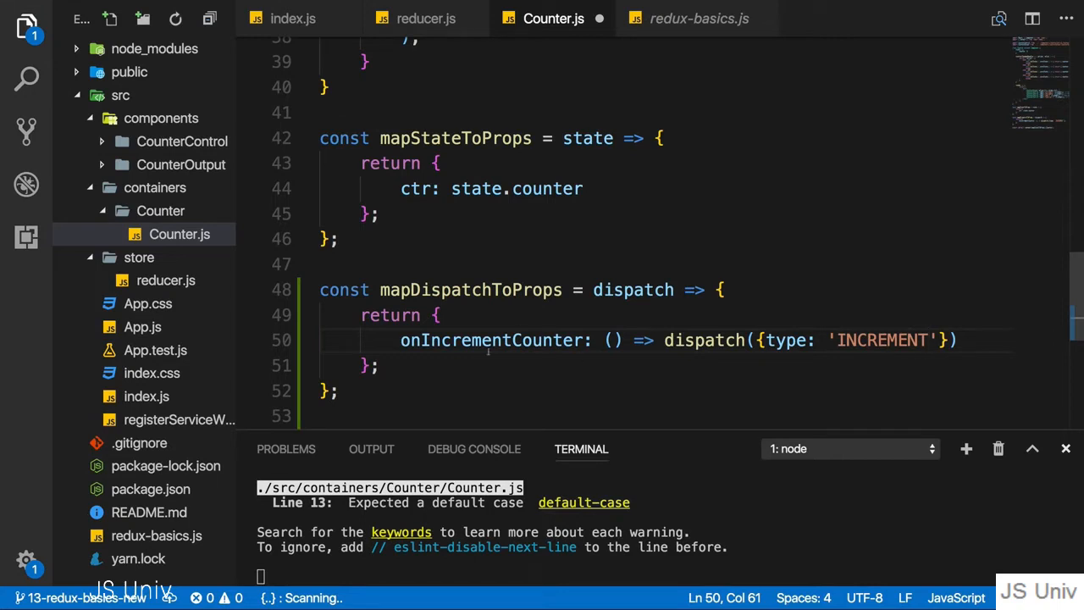
scroll(up, 3)
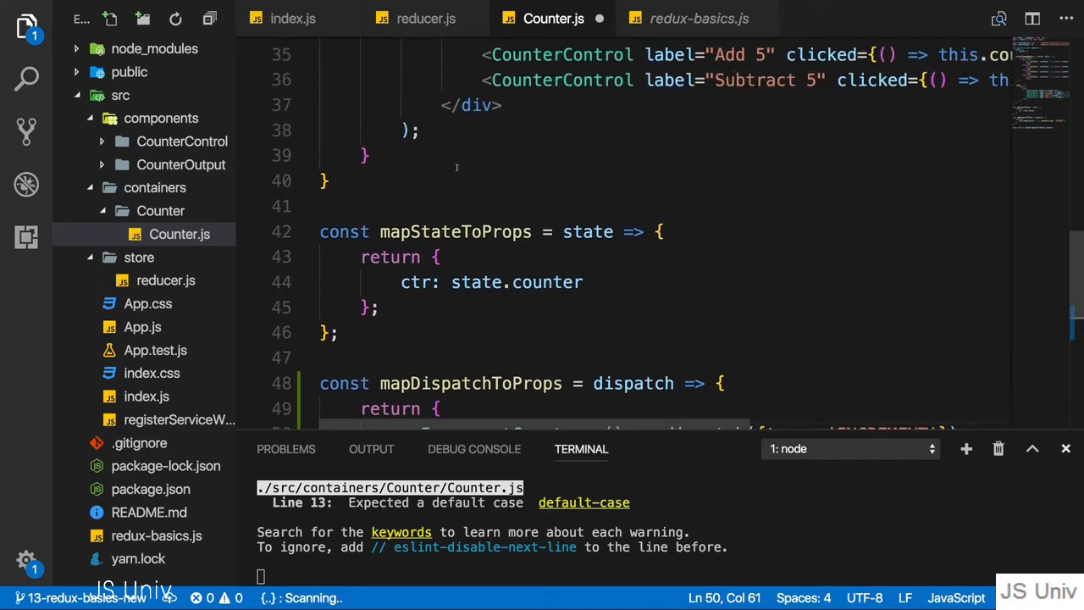
- Add mapDispatchToProps as connect's second argument in the export line and save Counter.js
double_click(469, 165)
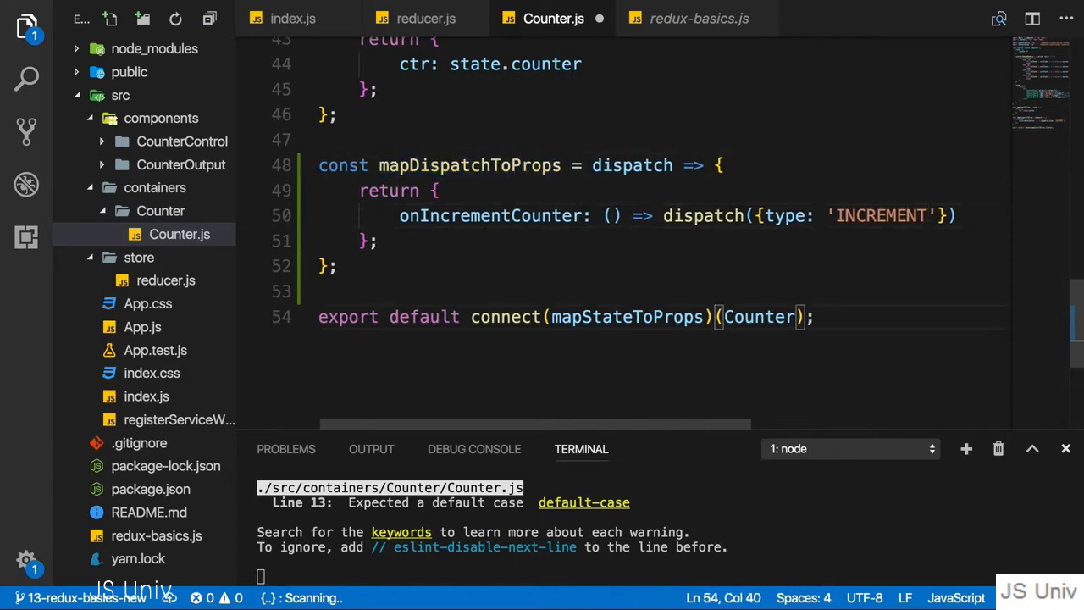
text(, mapDispatchToProps)
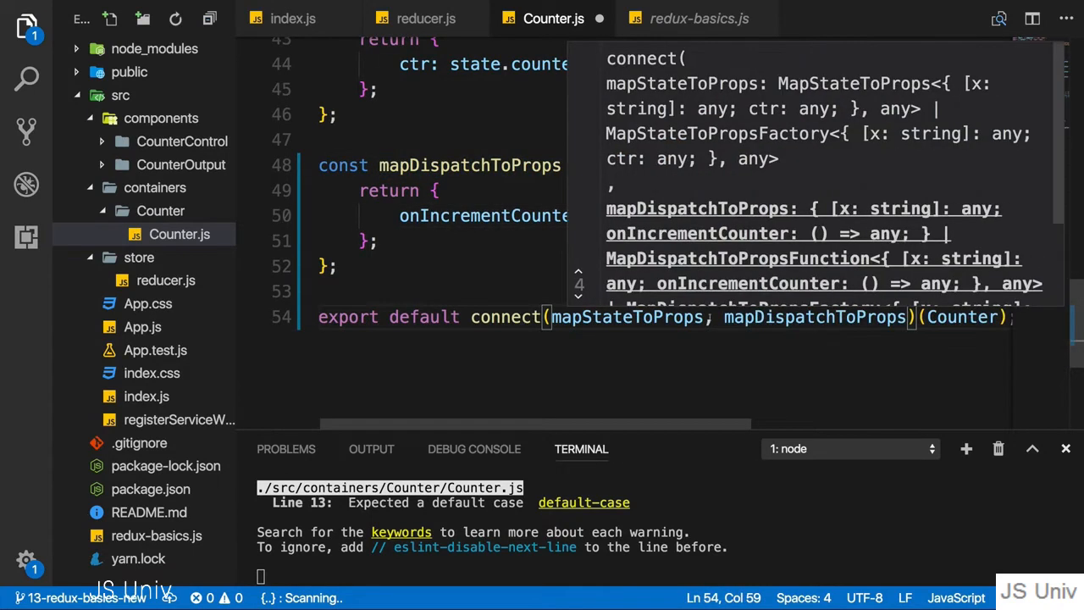
click(483, 264)
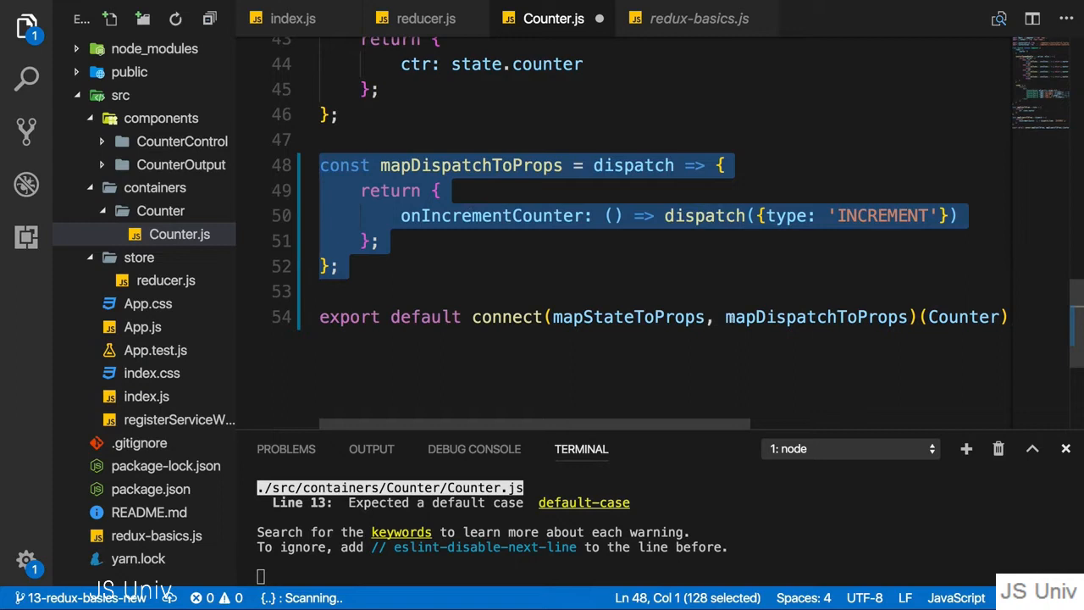
double_click(815, 315)
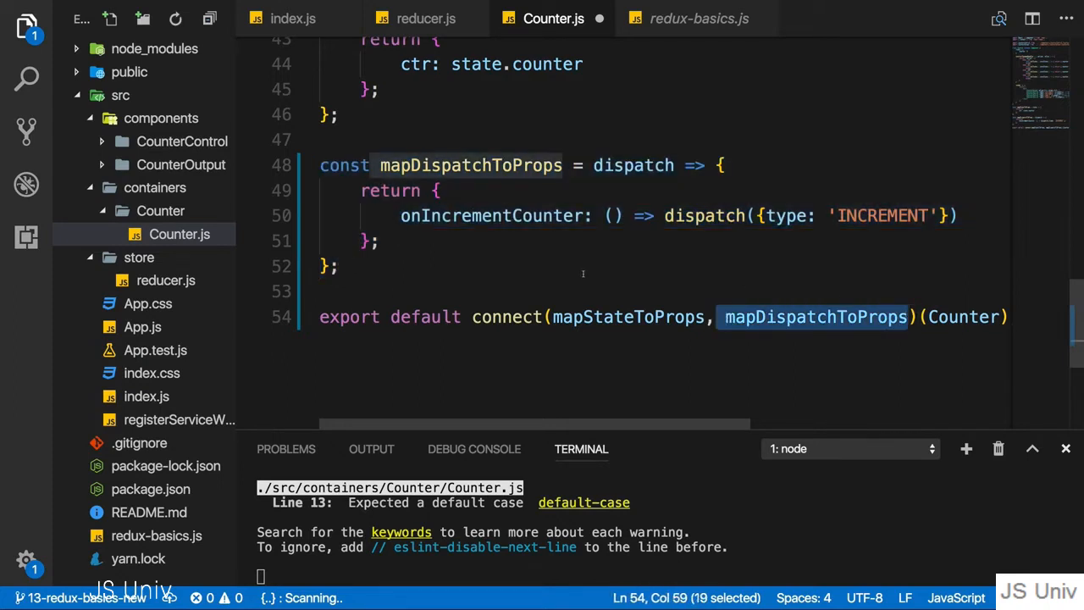
mouse_move(561, 272)
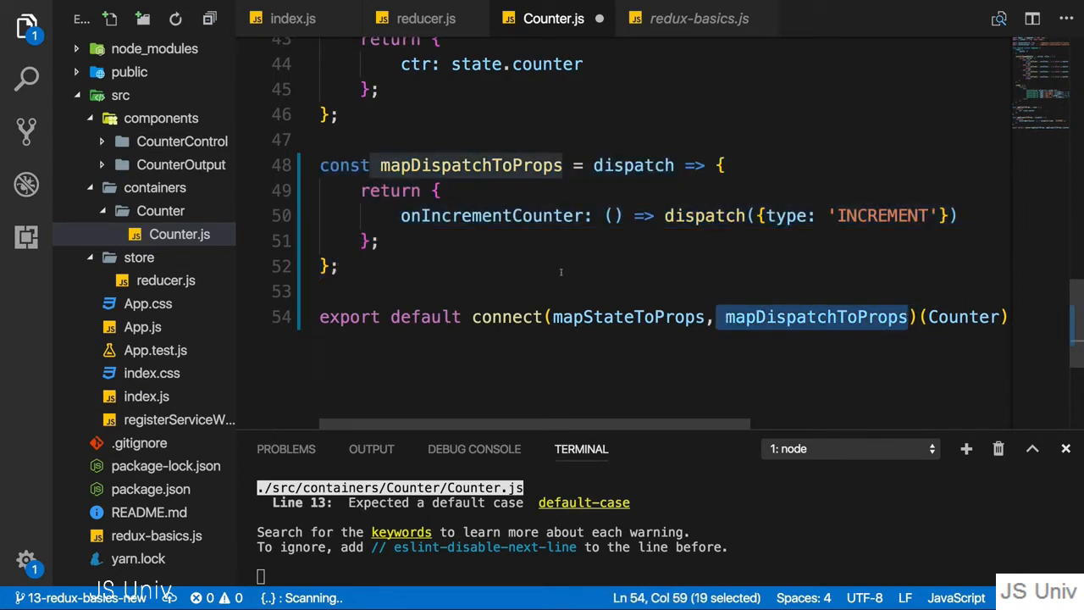
click(560, 265)
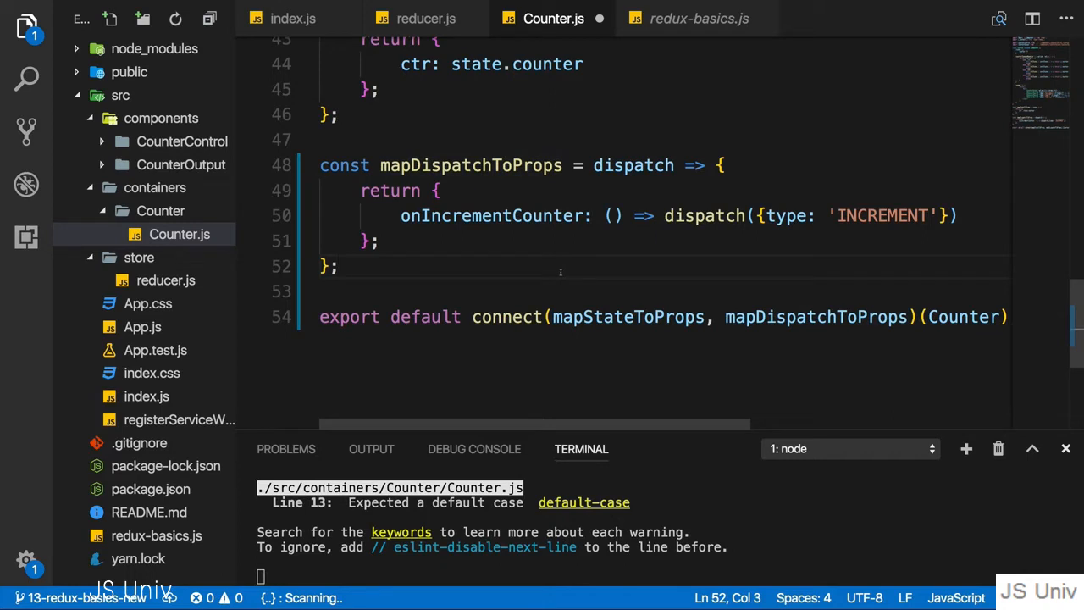
double_click(629, 316)
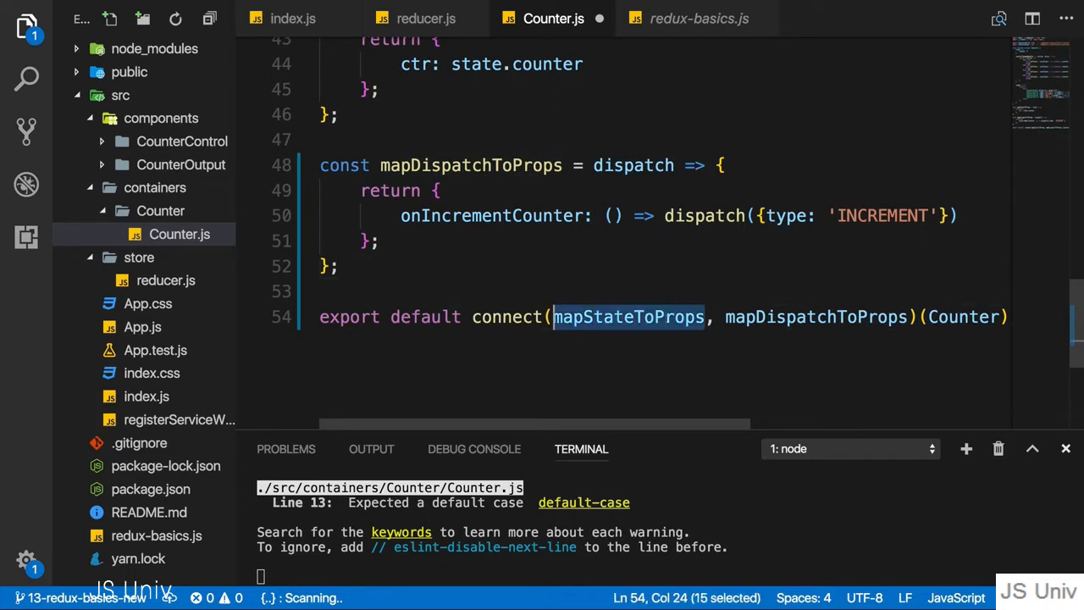
text(null)
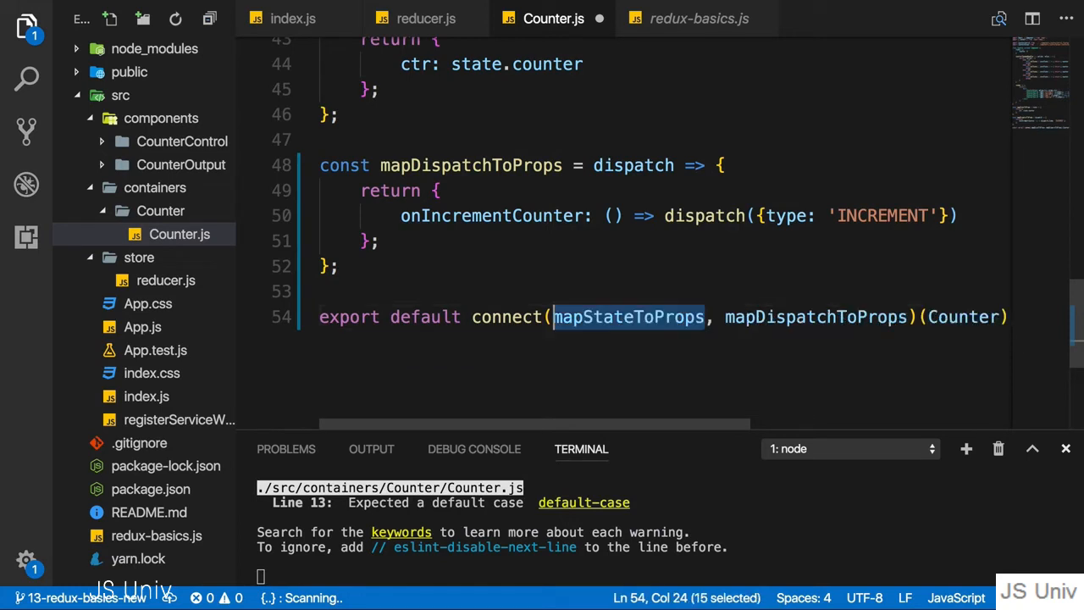
click(432, 189)
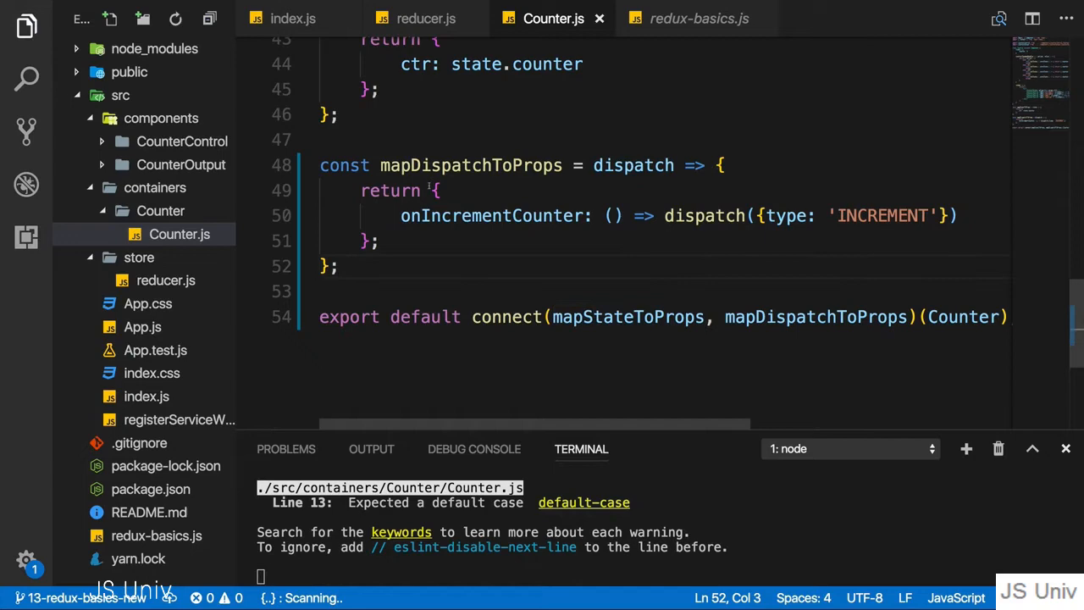
double_click(470, 165)
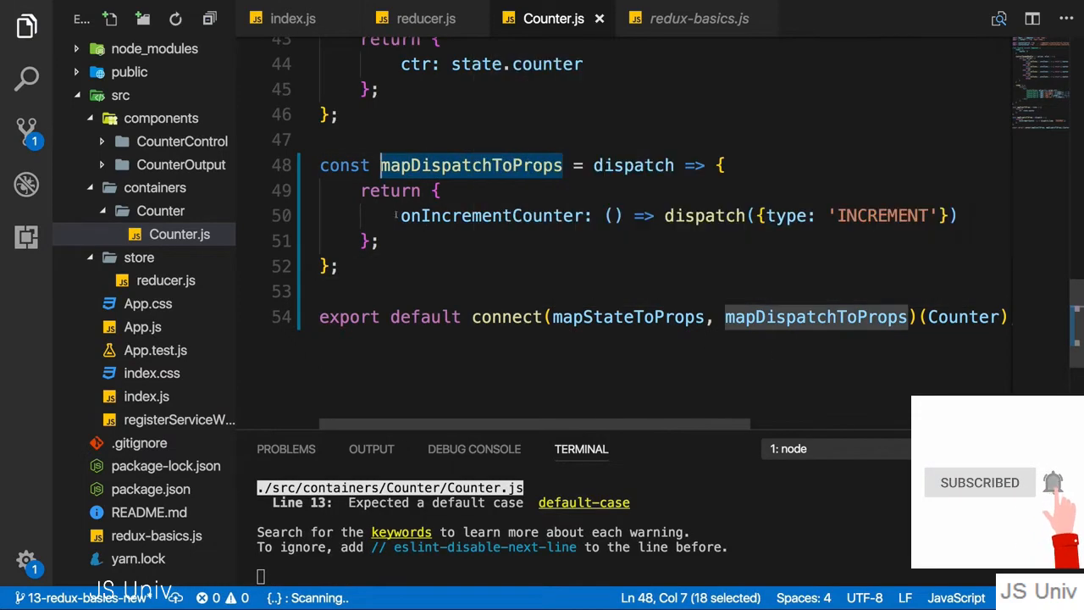
double_click(492, 215)
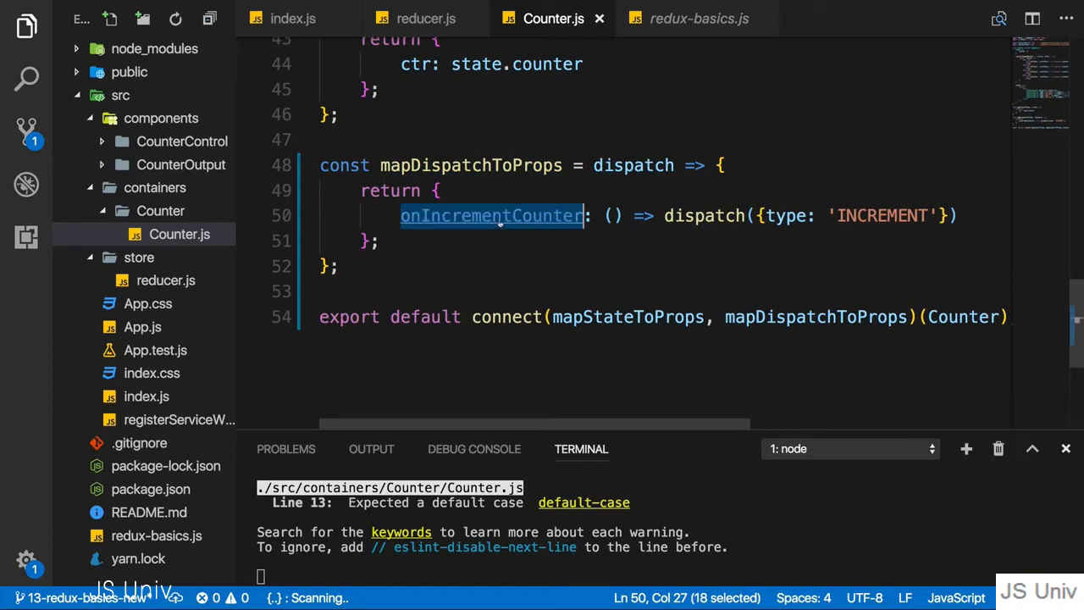
mouse_move(519, 233)
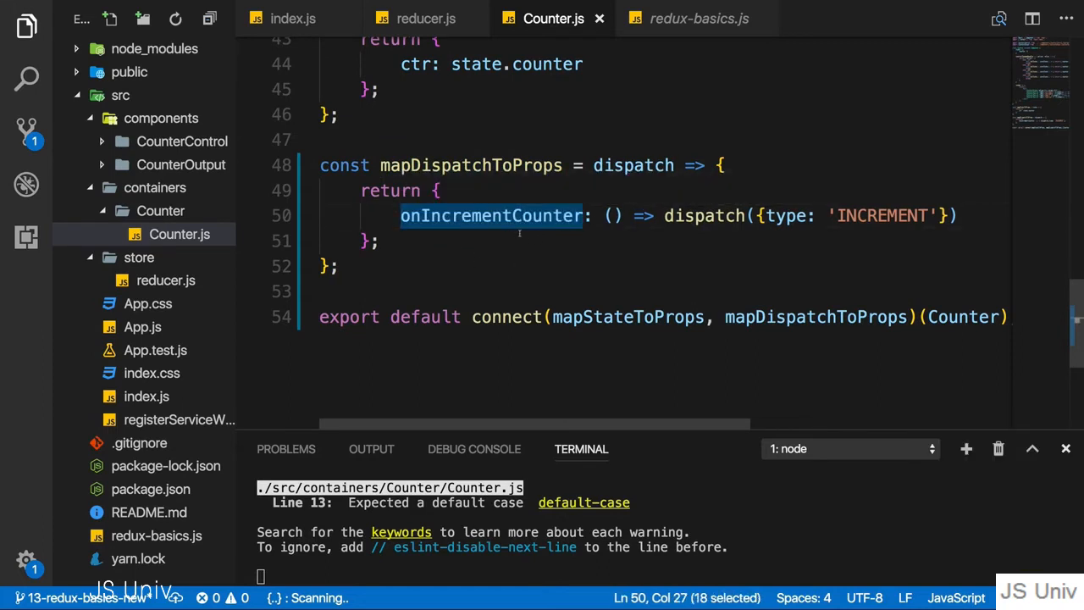
scroll(up, 3)
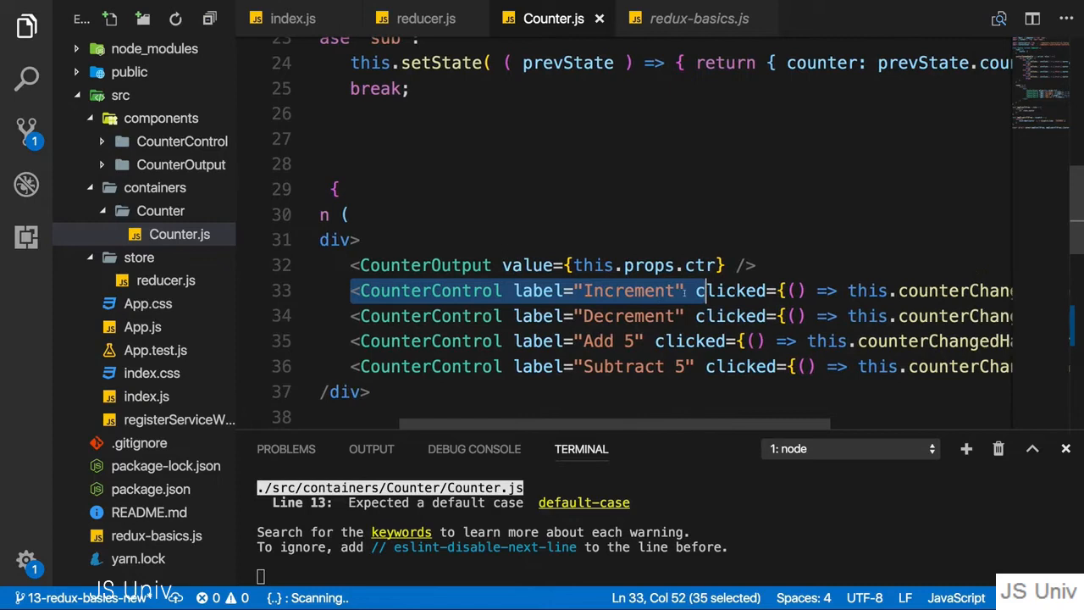
- Replace the Increment CounterControl's clicked arrow function with this.onIncrementCounter and save
scroll(right, 3)
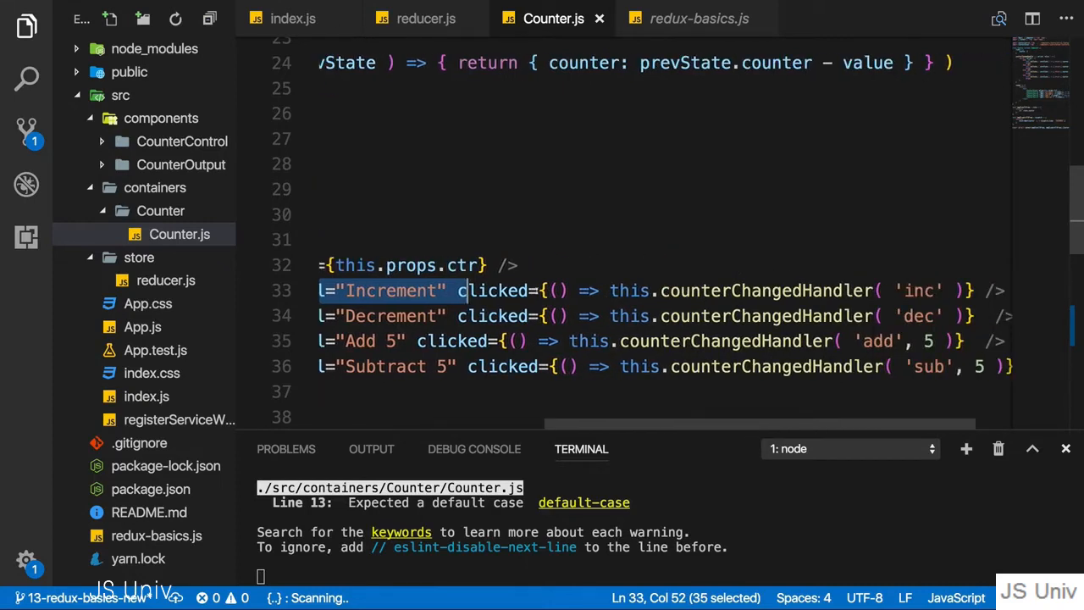
mouse_move(492, 291)
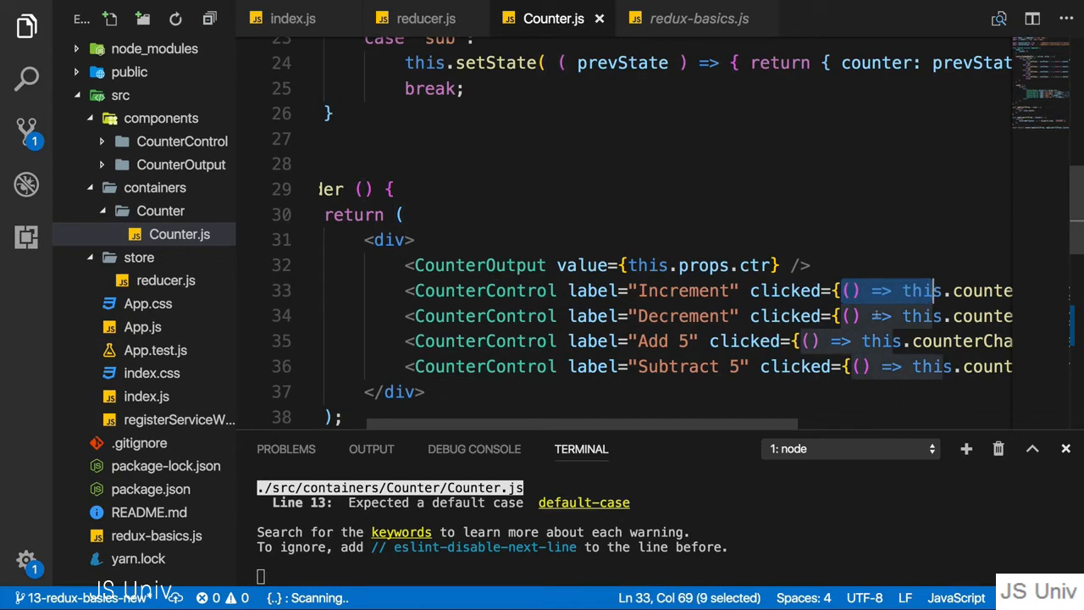
scroll(right, 3)
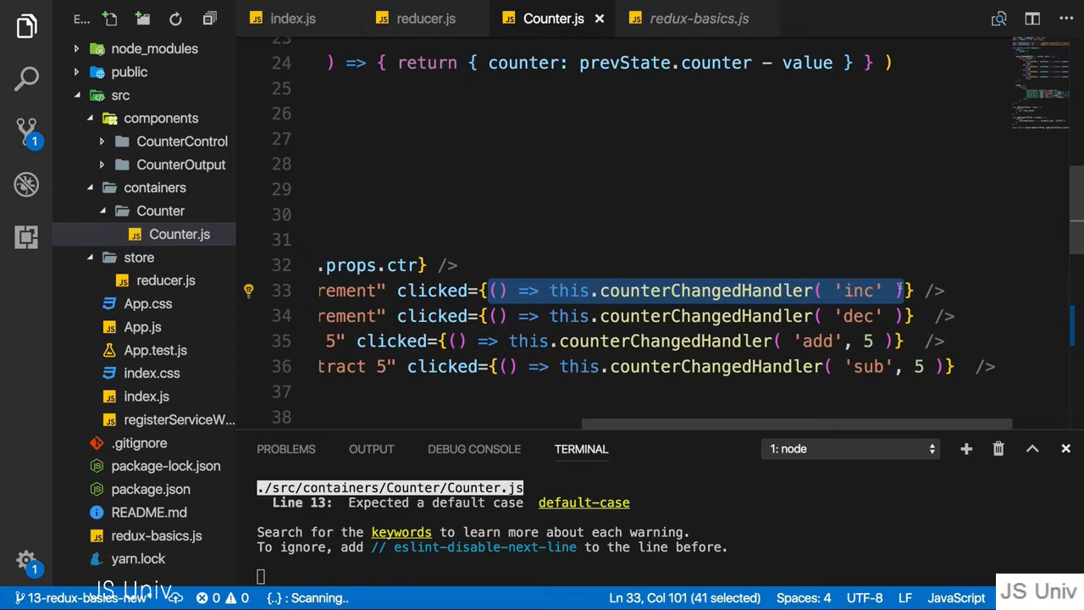
text(this.)
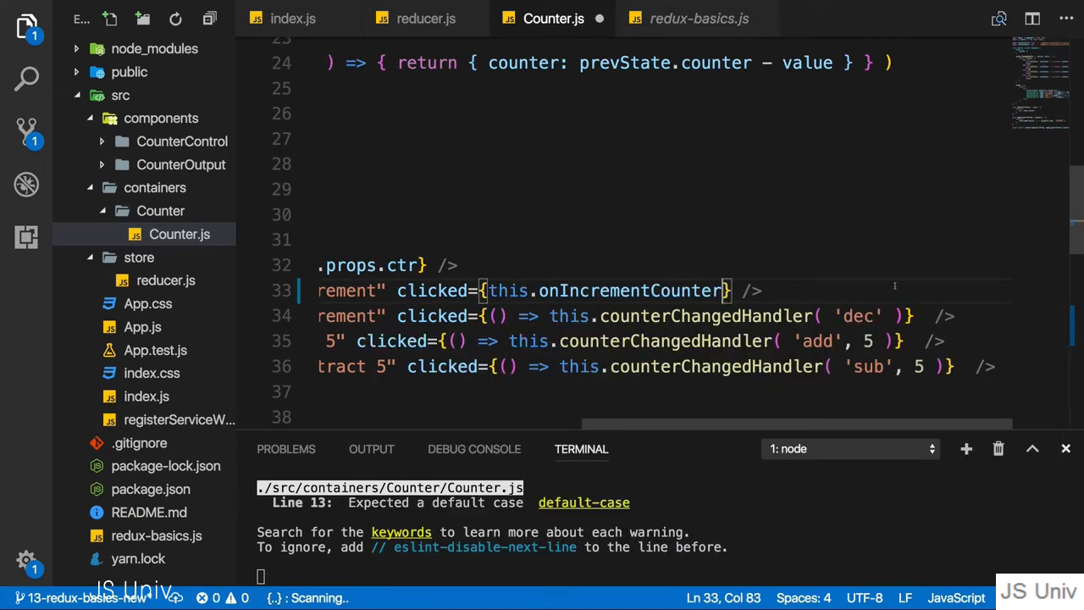
text(())
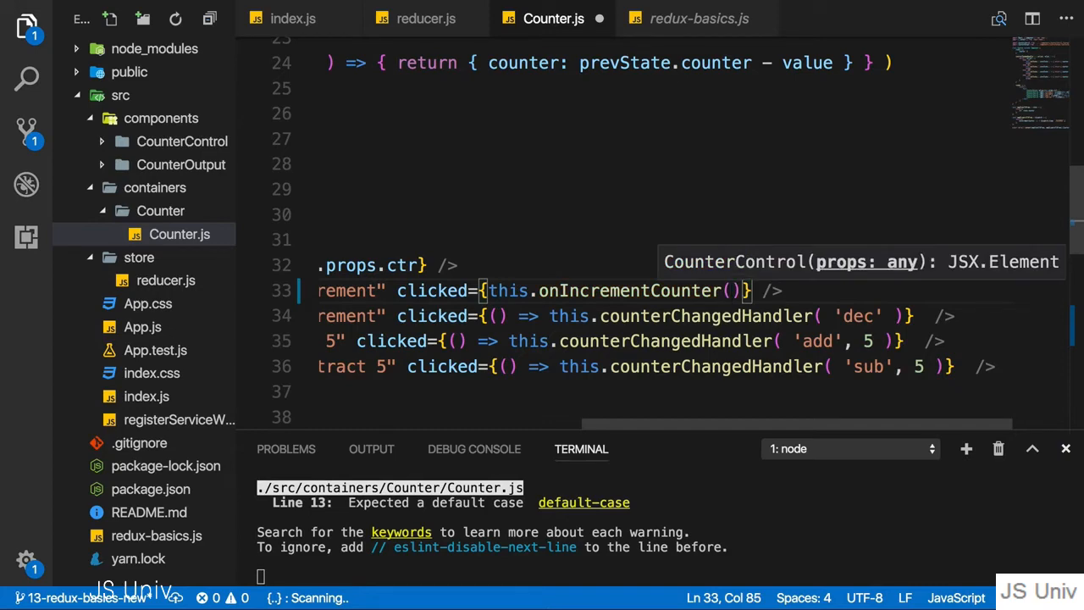
key(Backspace)
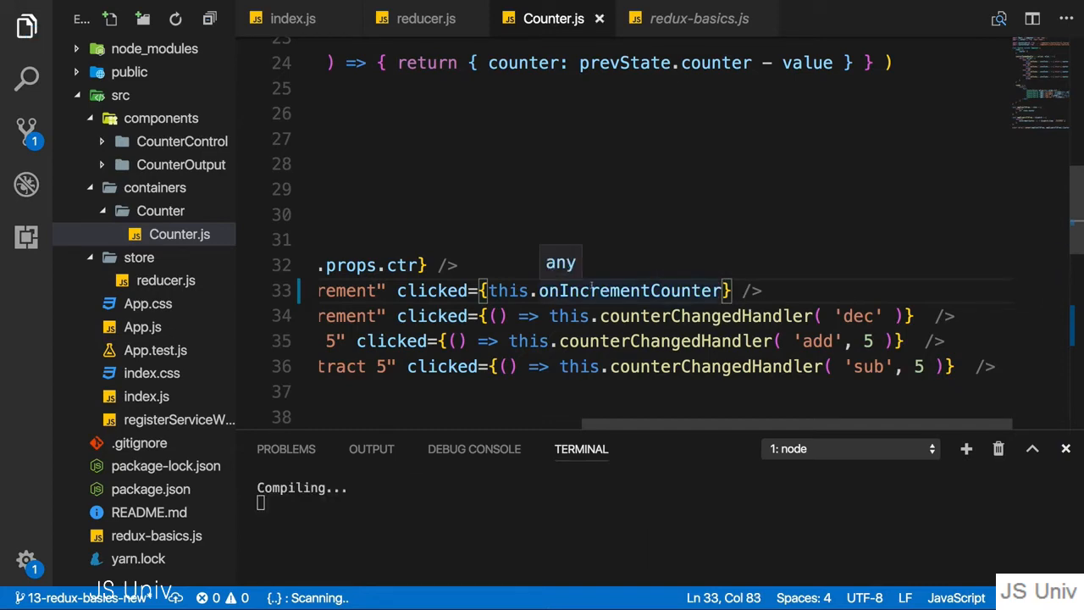
scroll(down, 3)
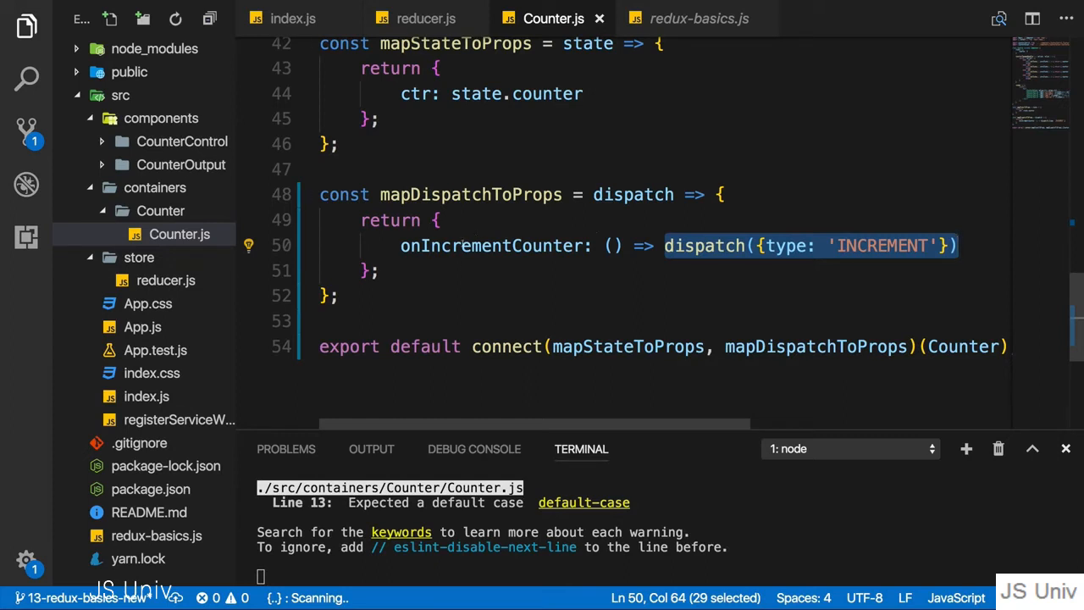
click(166, 280)
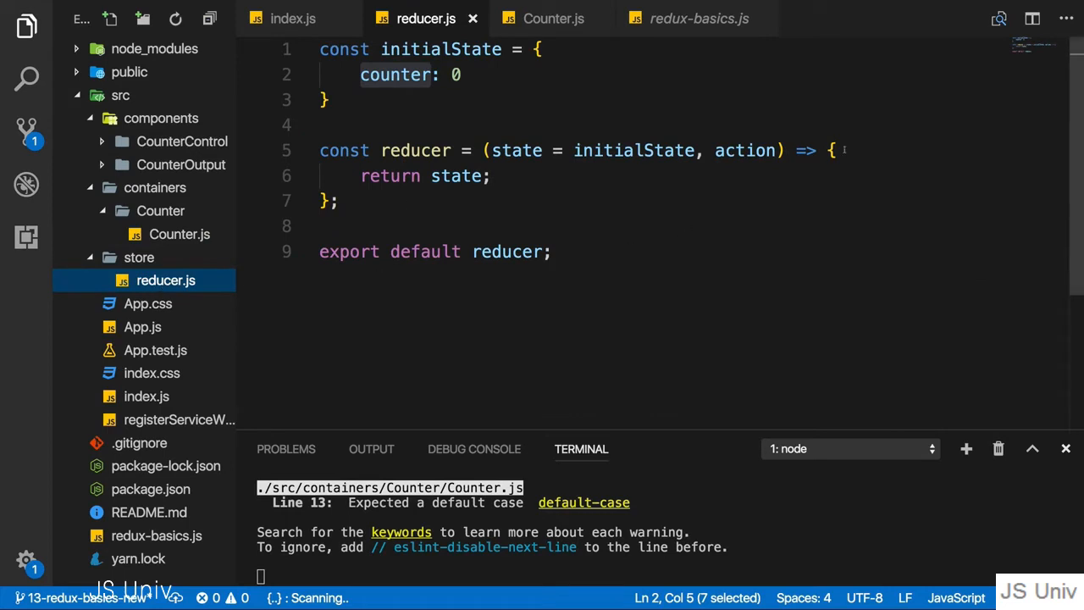
- Add `if (action.type === 'INCREMENT')` above return state, copying INCREMENT from Counter.js
key(enter)
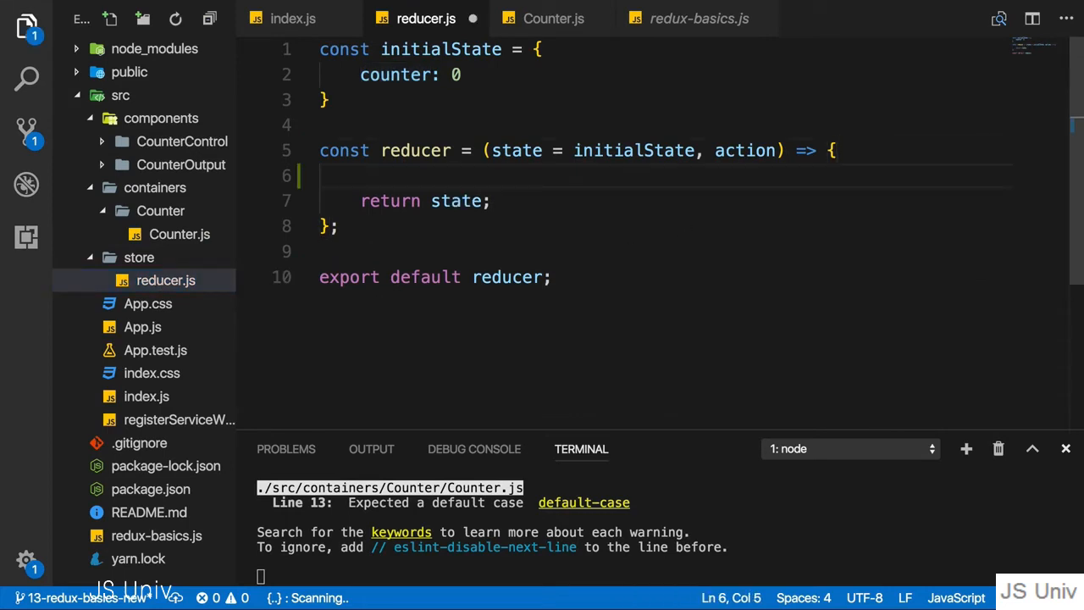
text(if (action.tyo)
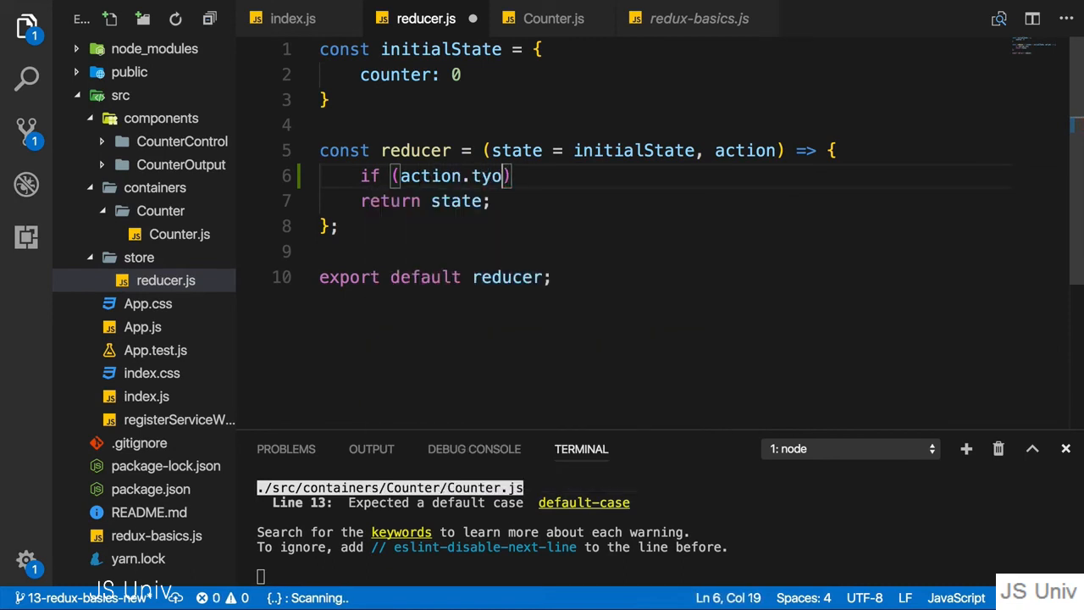
text(pe)
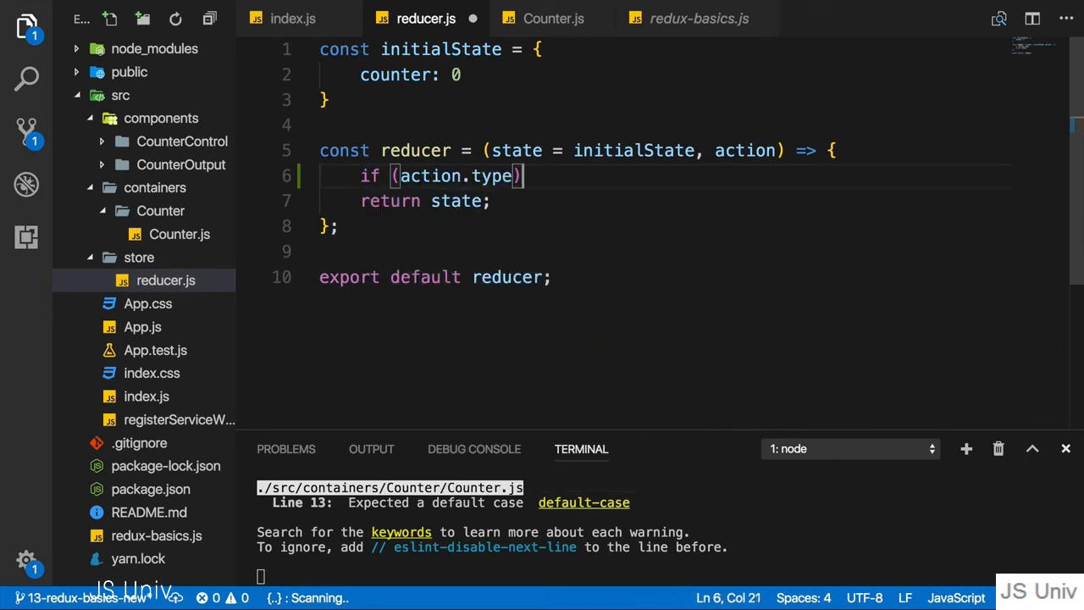
text(=== '')
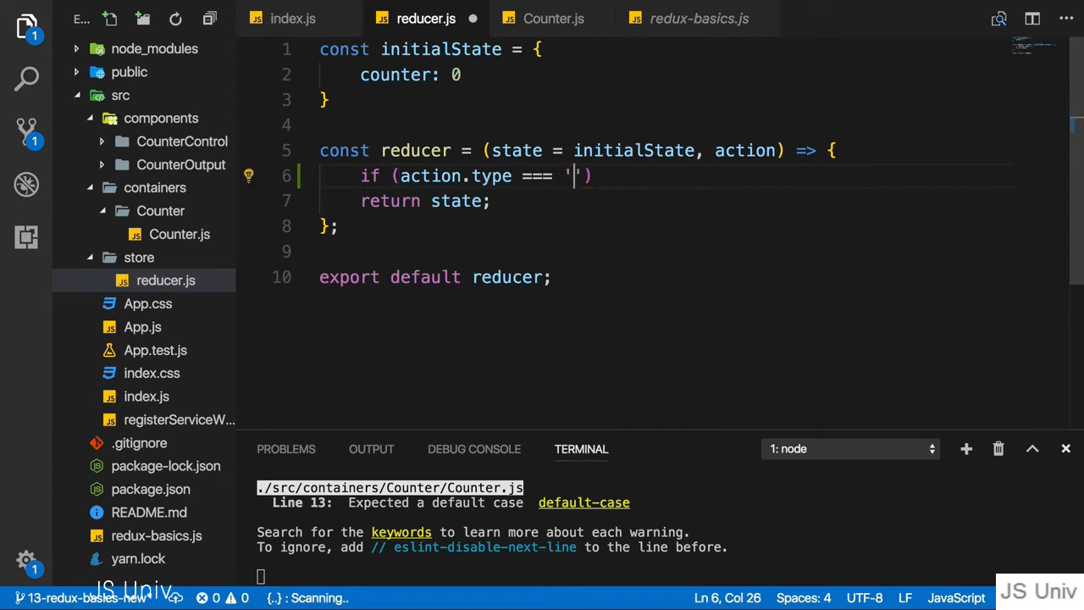
click(553, 19)
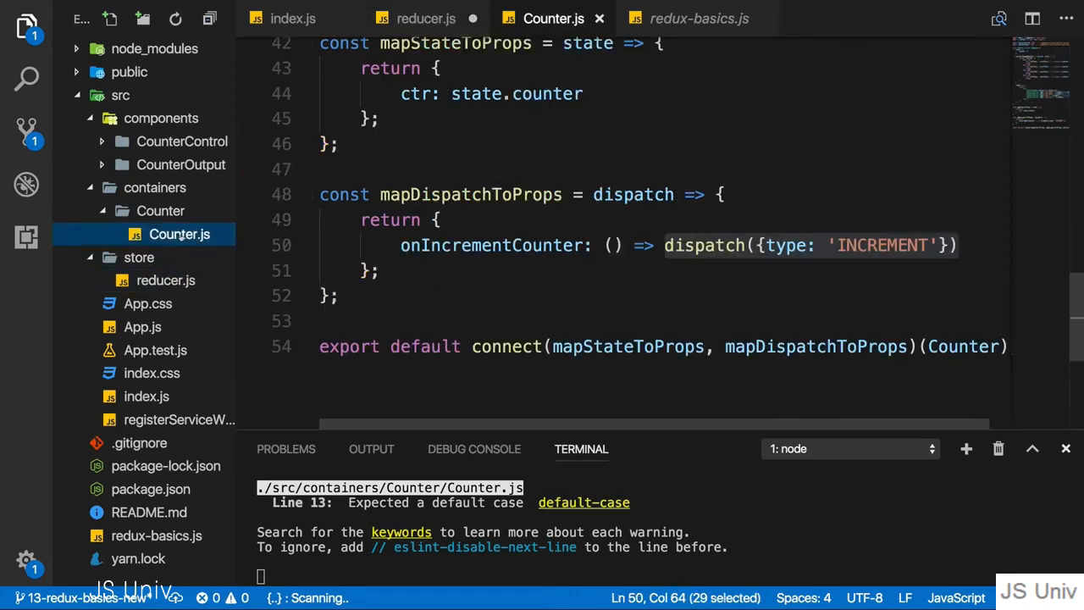
double_click(881, 245)
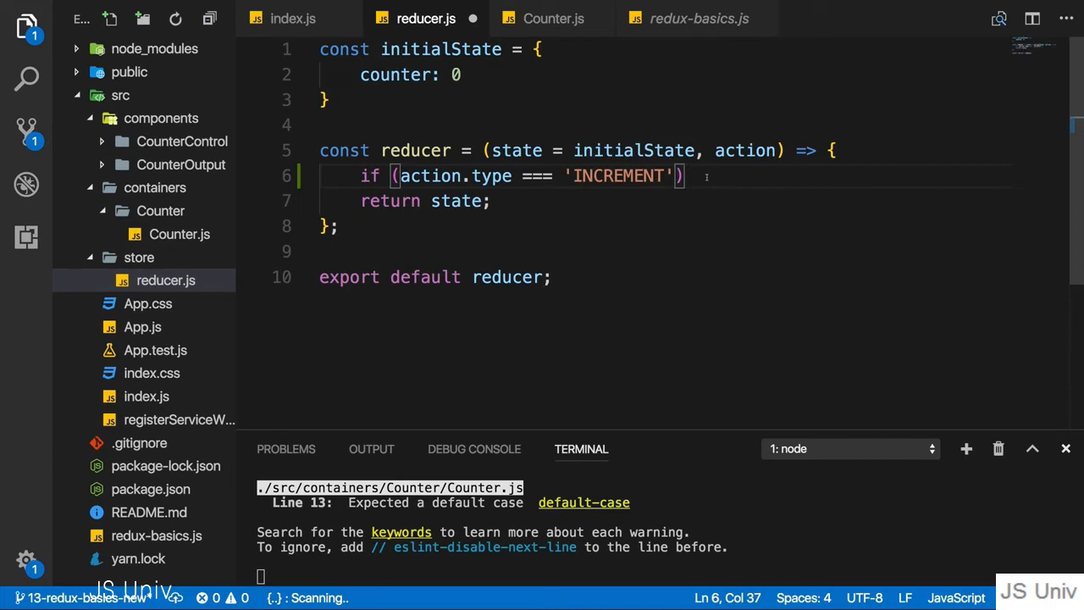
text({)
text(return {)
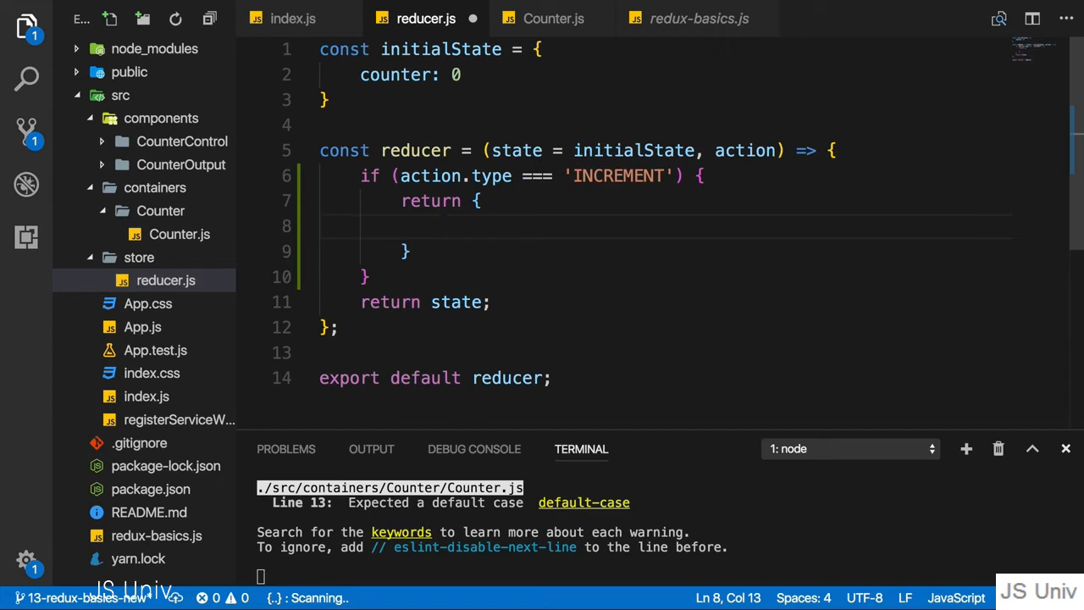
- Make the INCREMENT branch return {...state, counter: state.counter + 1} and save reducer.js
text(...state)
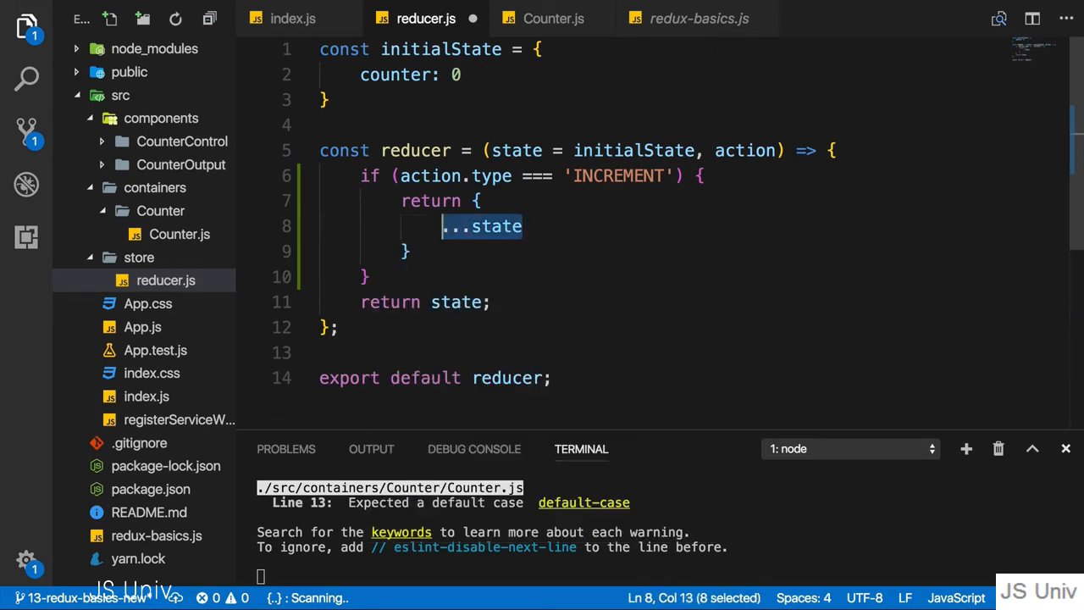
text(counter:)
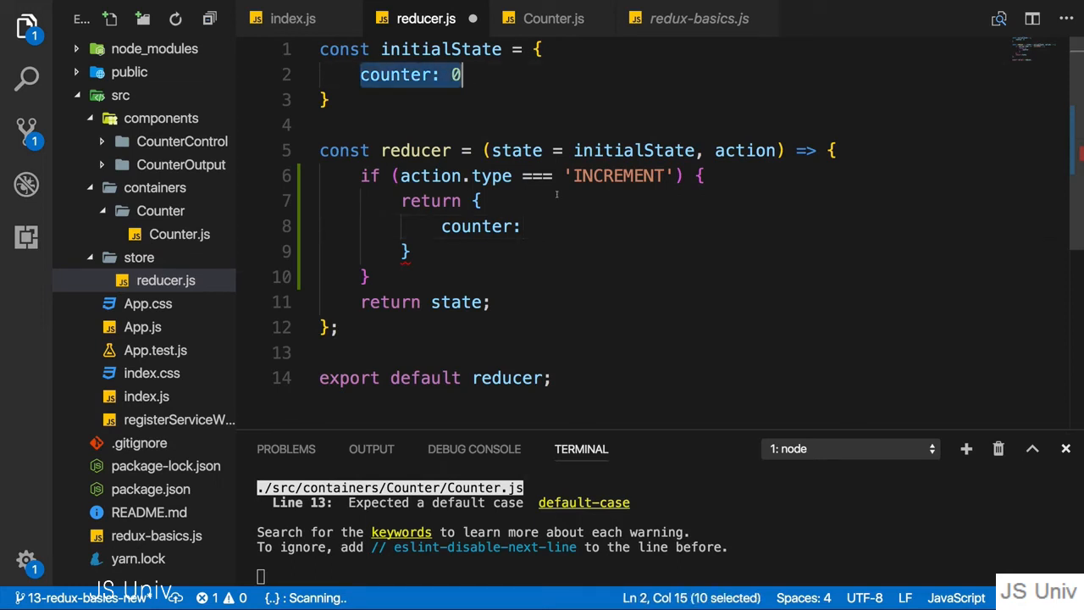
click(523, 226)
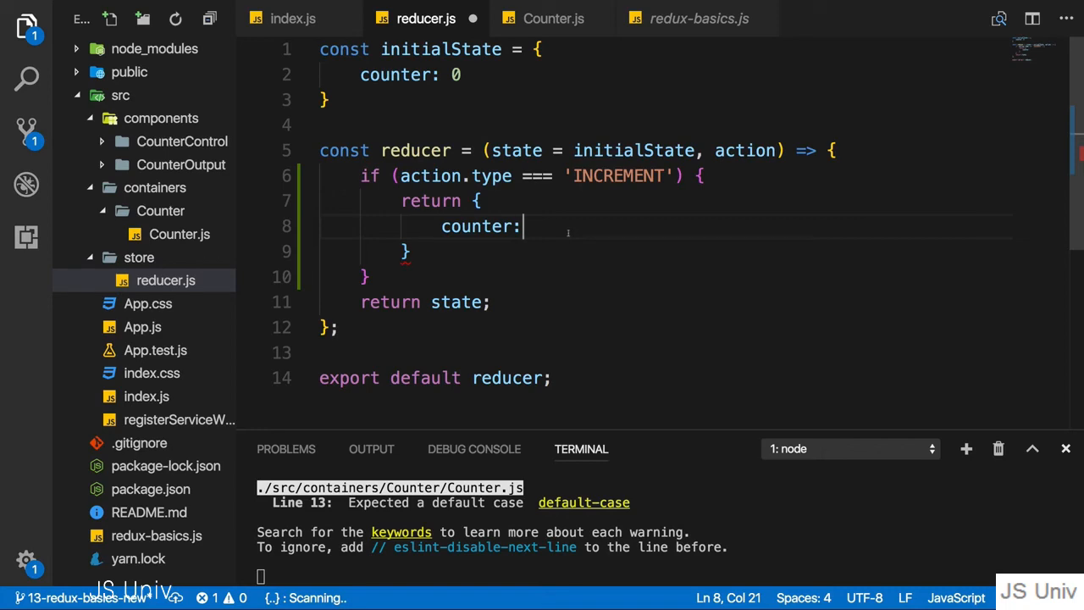
text(state.c)
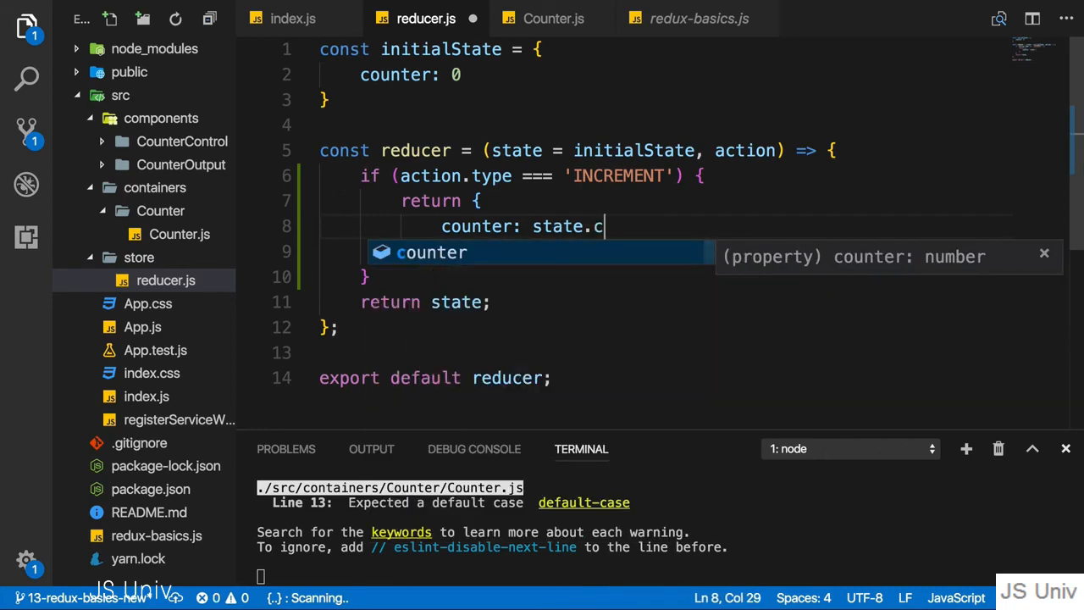
text(ounter + 1)
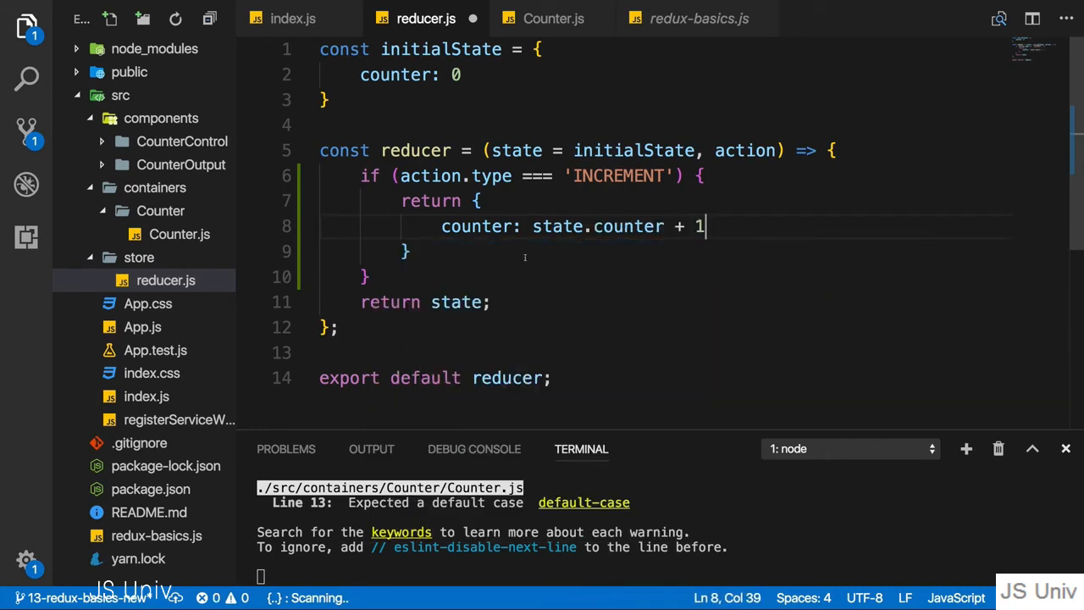
key(ctrl+s)
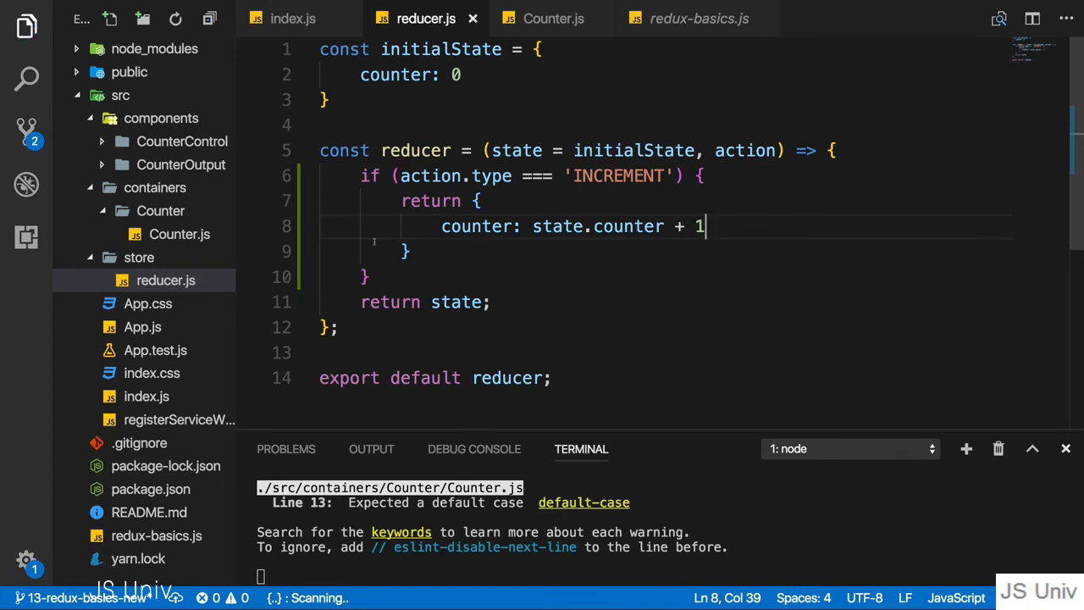
click(553, 18)
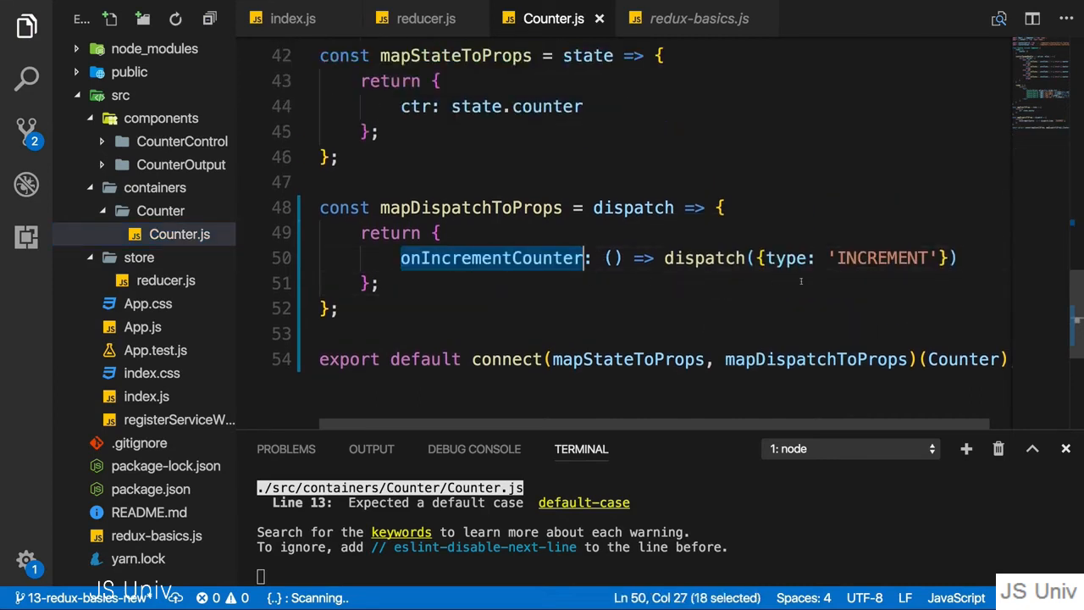
- Change the Increment clicked handler to this.props.onIncrementCounter and save Counter.js
scroll(up, 3)
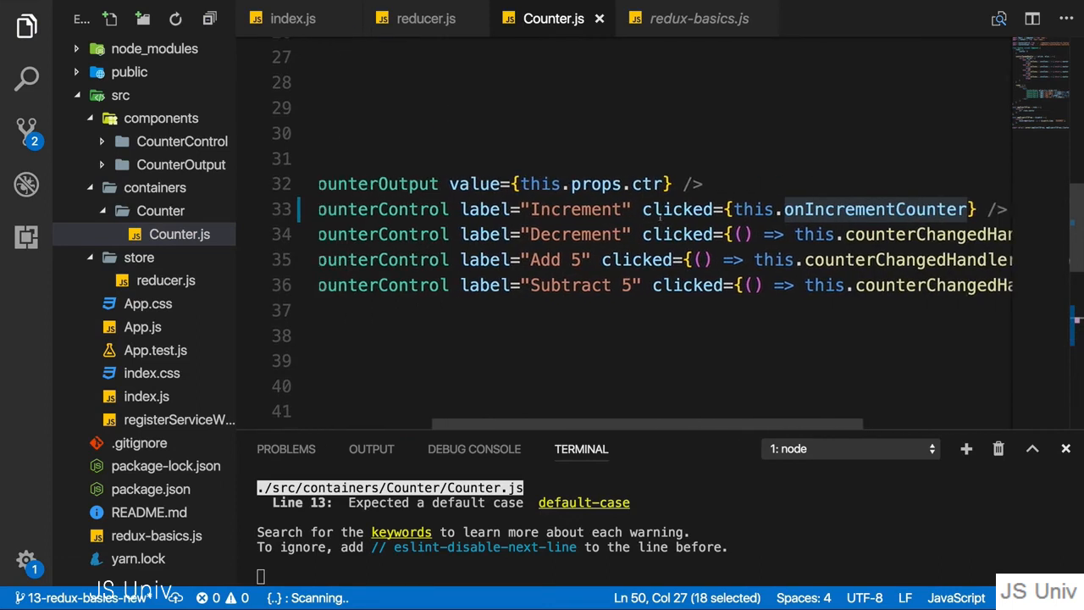
scroll(right, 3)
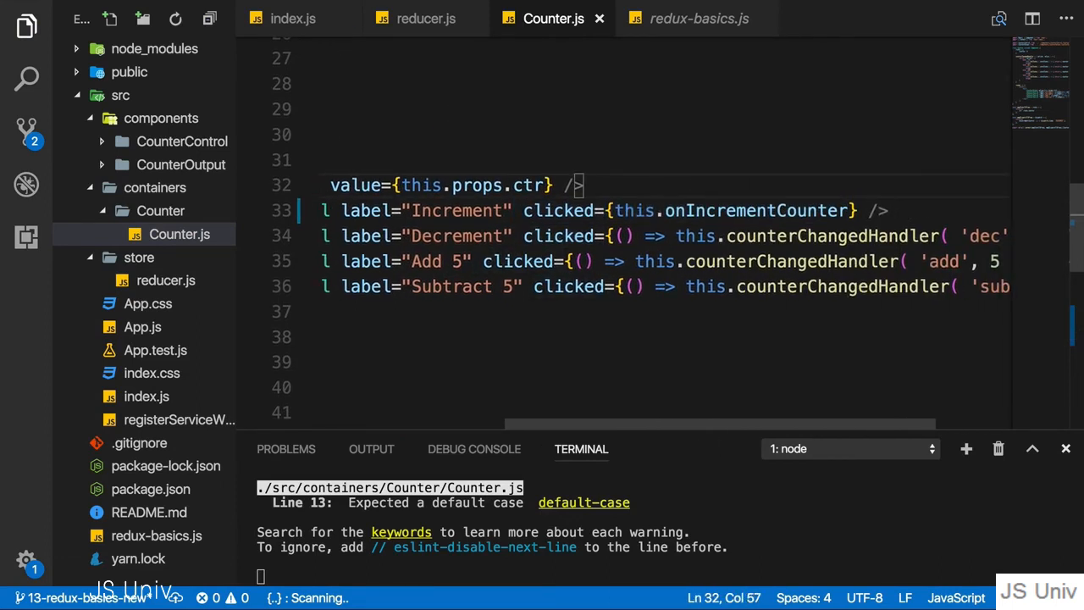
double_click(754, 209)
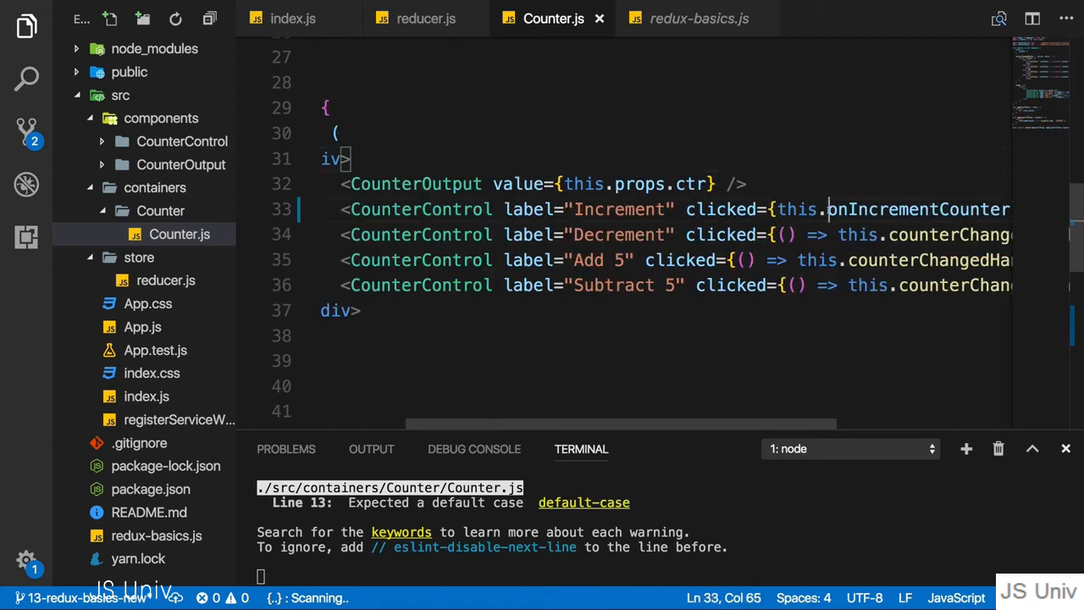
text(props)
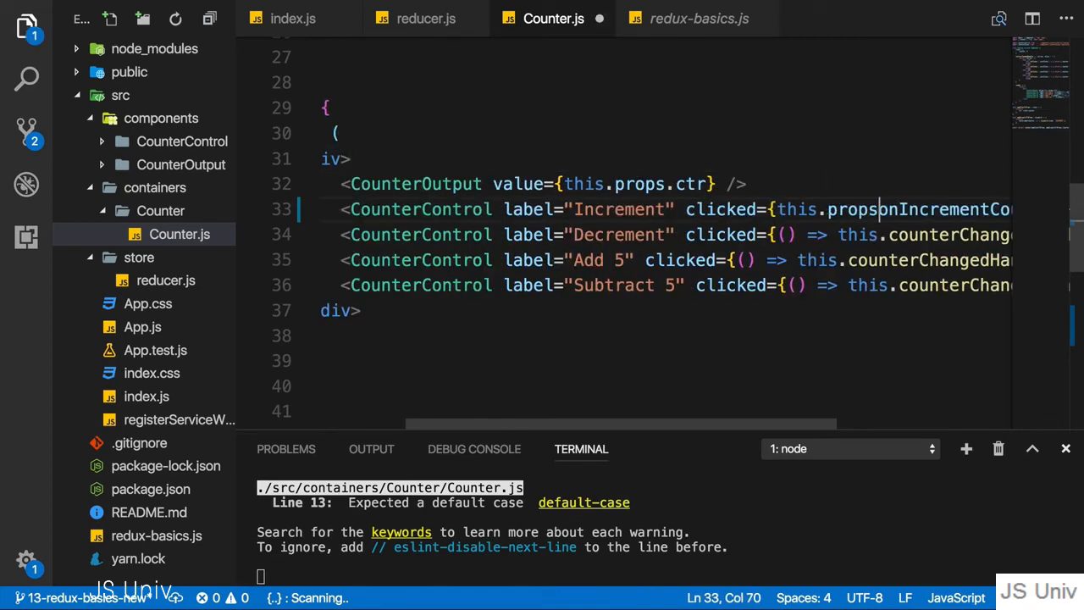
scroll(right, 3)
text(.)
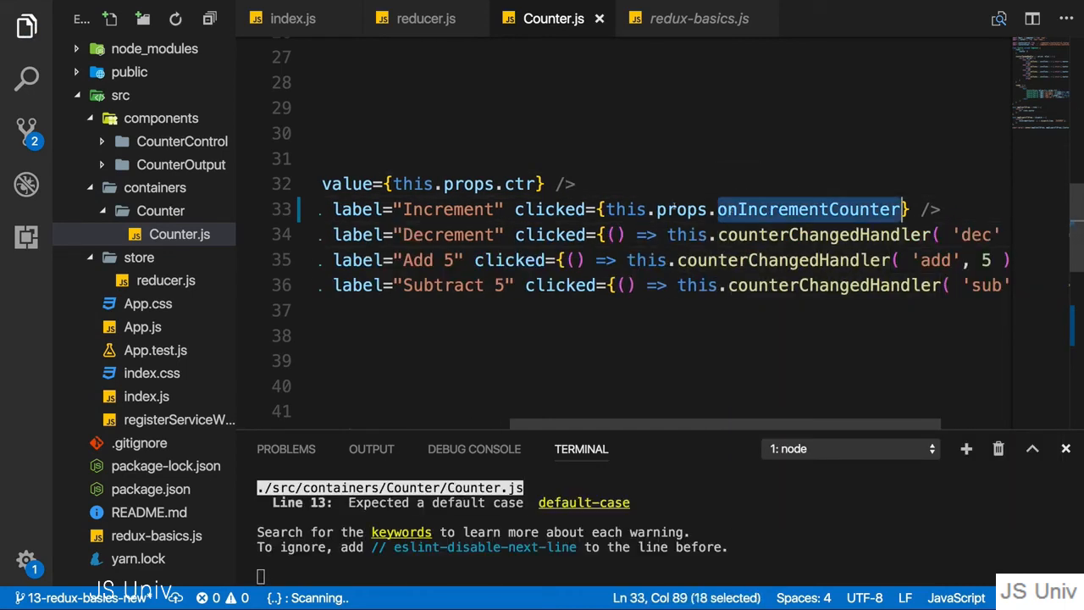
scroll(down, 3)
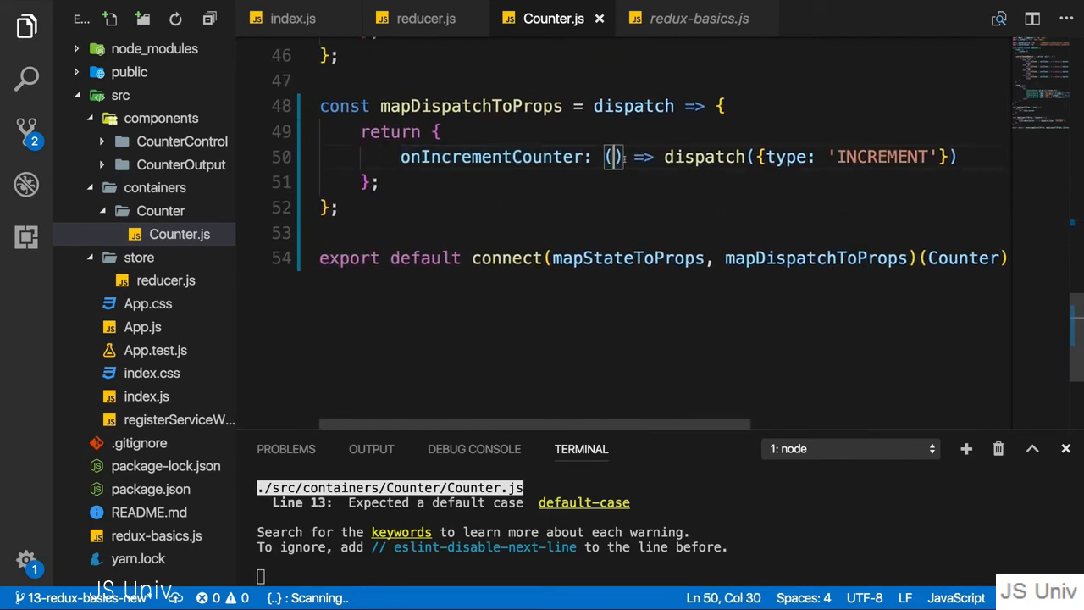
scroll(up, 3)
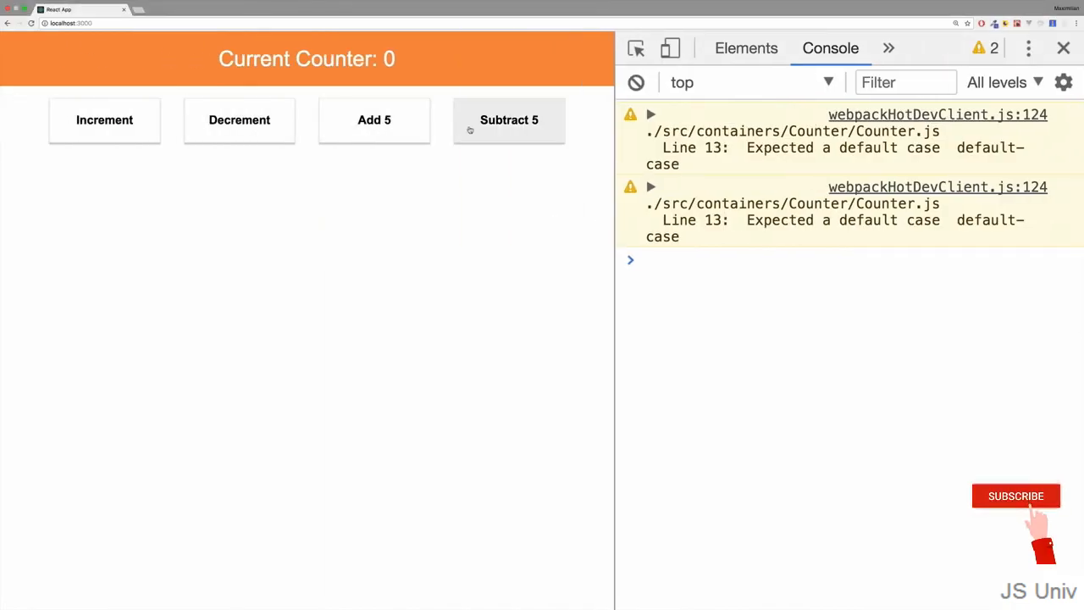
- Click Increment repeatedly in the running app until Current Counter reads 8
click(104, 119)
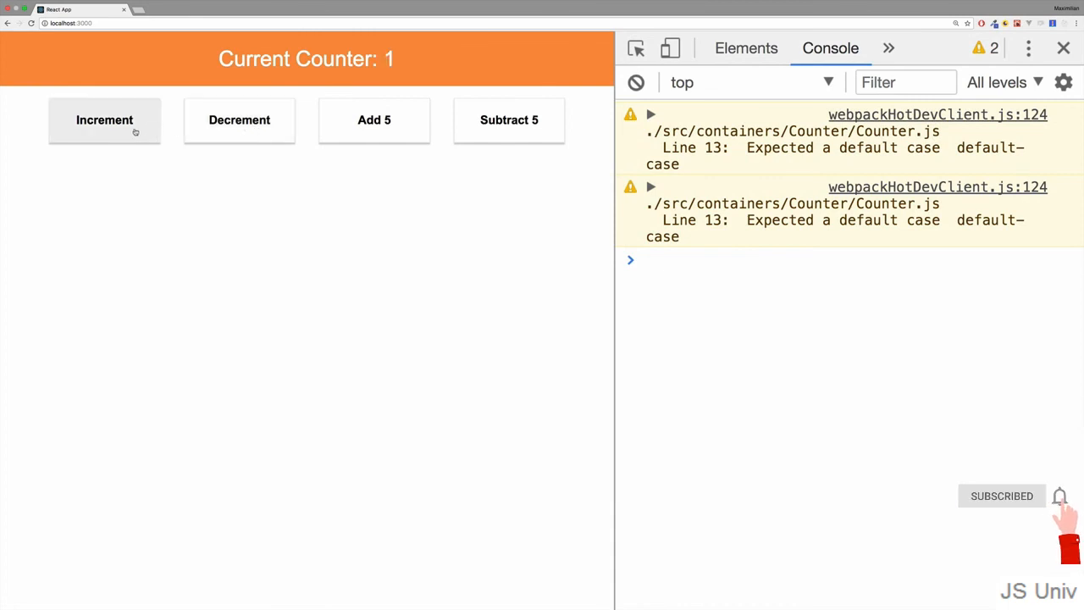
click(373, 119)
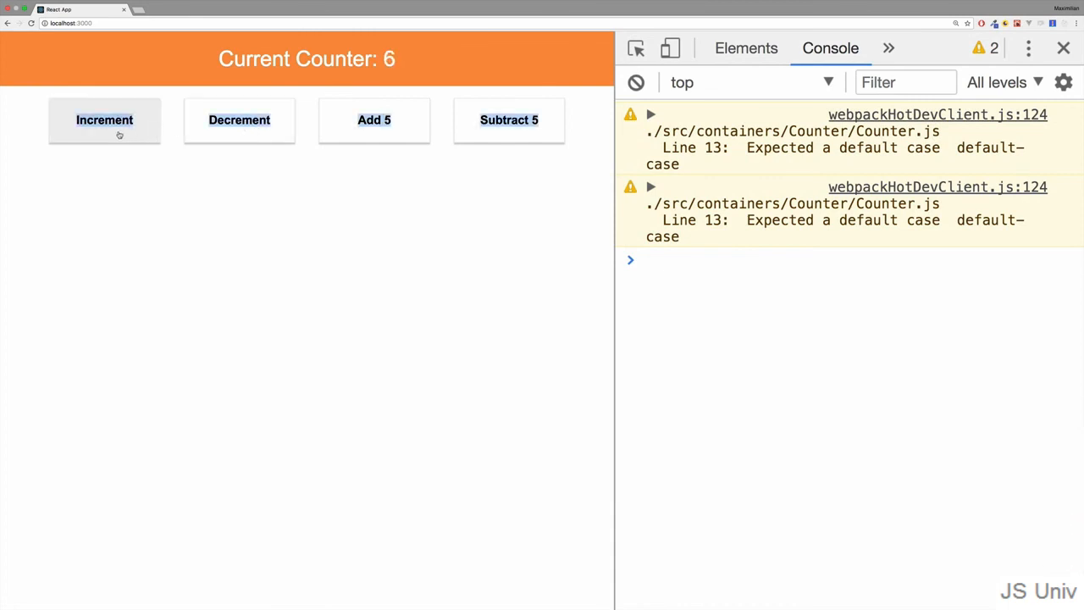
click(104, 119)
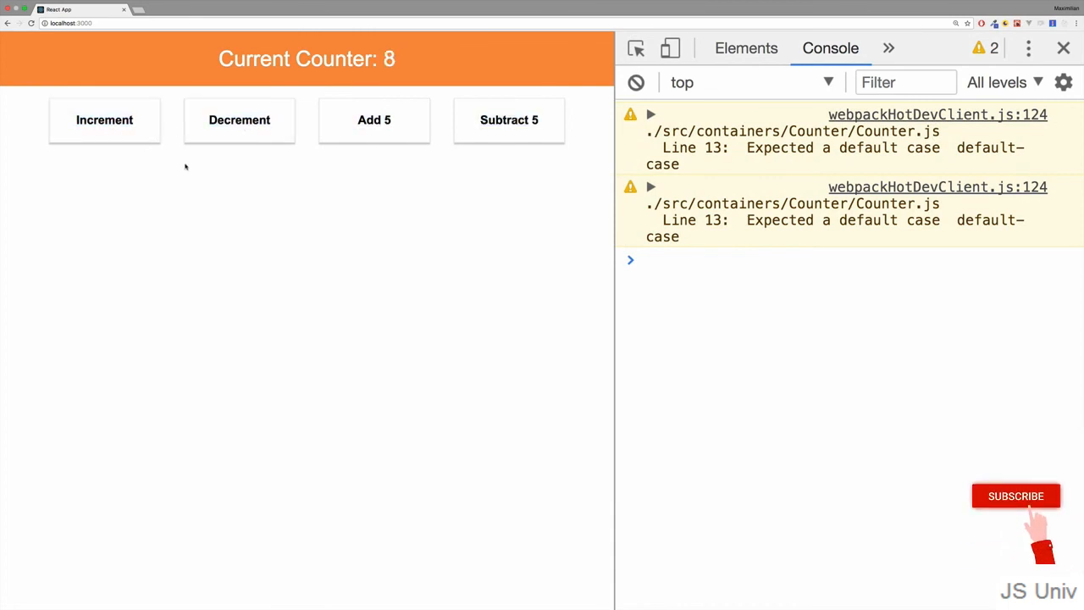